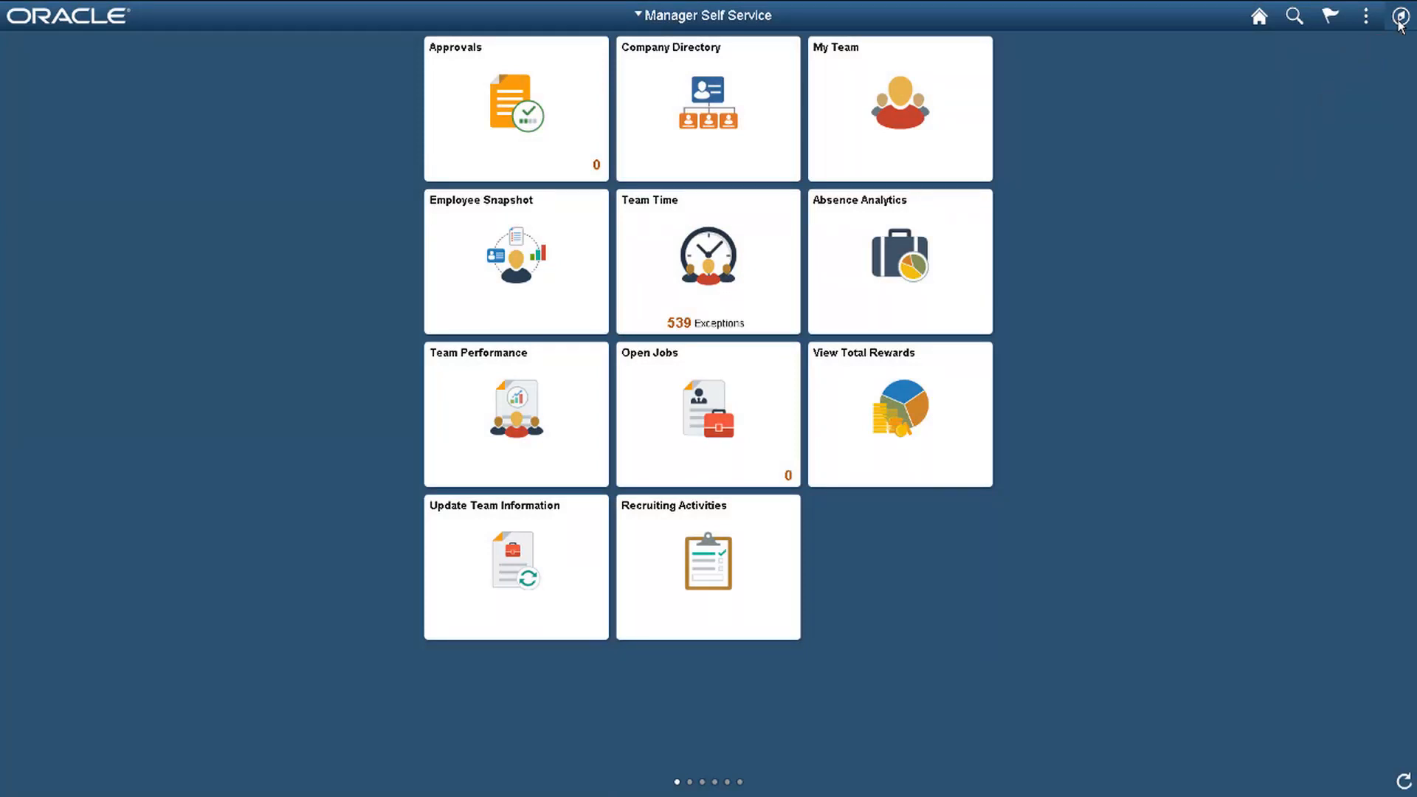
# Navigate via Set Up HCM > Common Definitions > Acknowledgement to Configure Acknowledgement.
pyautogui.click(1400, 15)
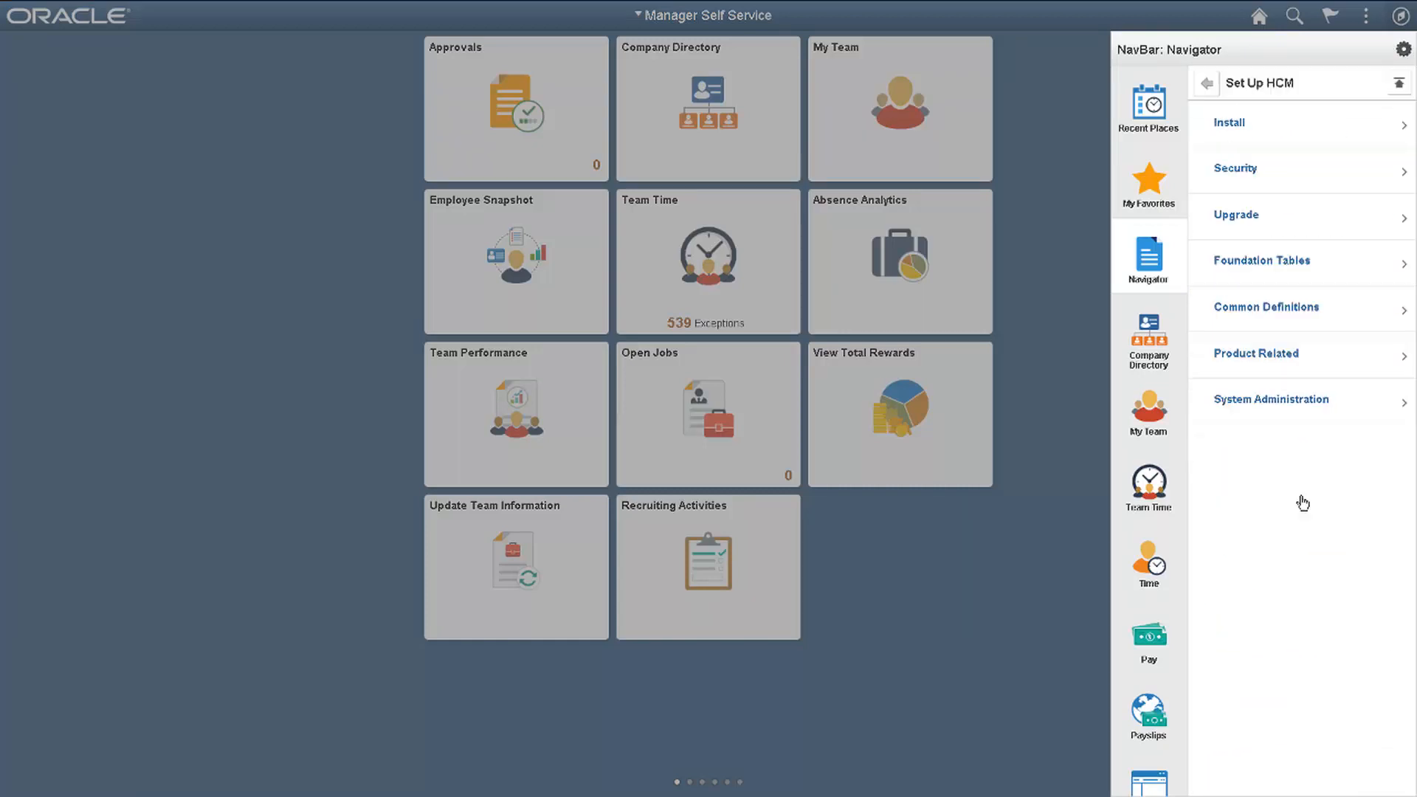
pyautogui.click(1267, 306)
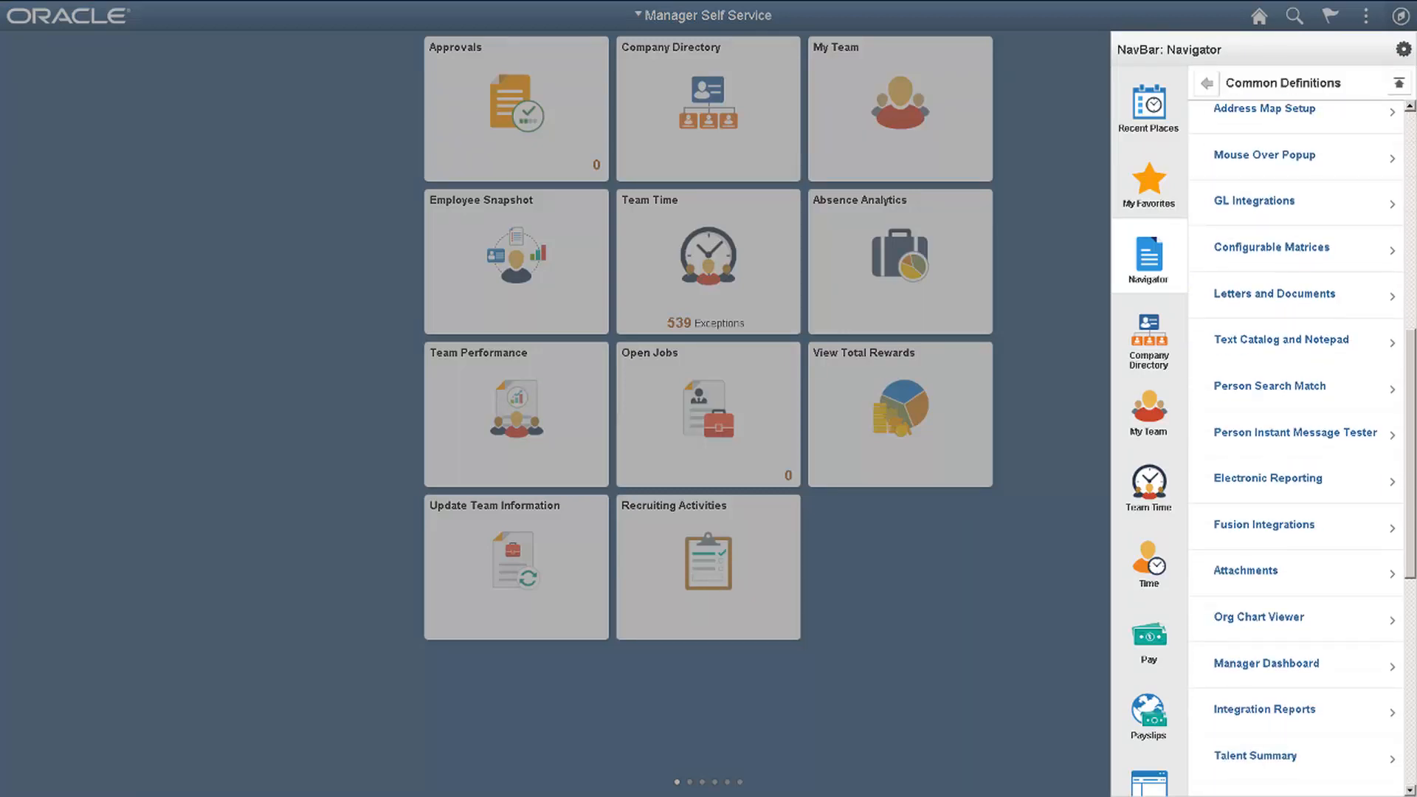
pyautogui.scroll(-3)
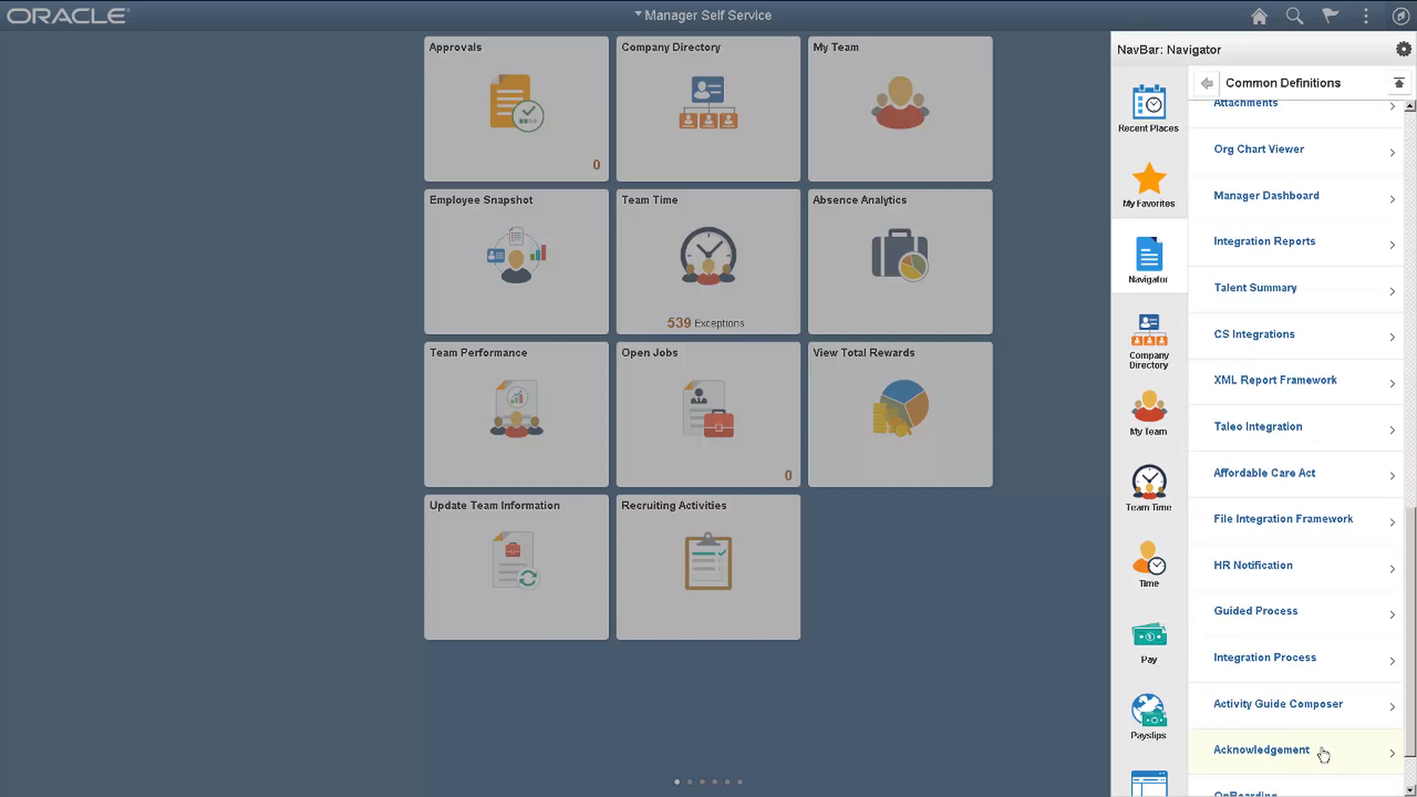
pyautogui.click(1265, 750)
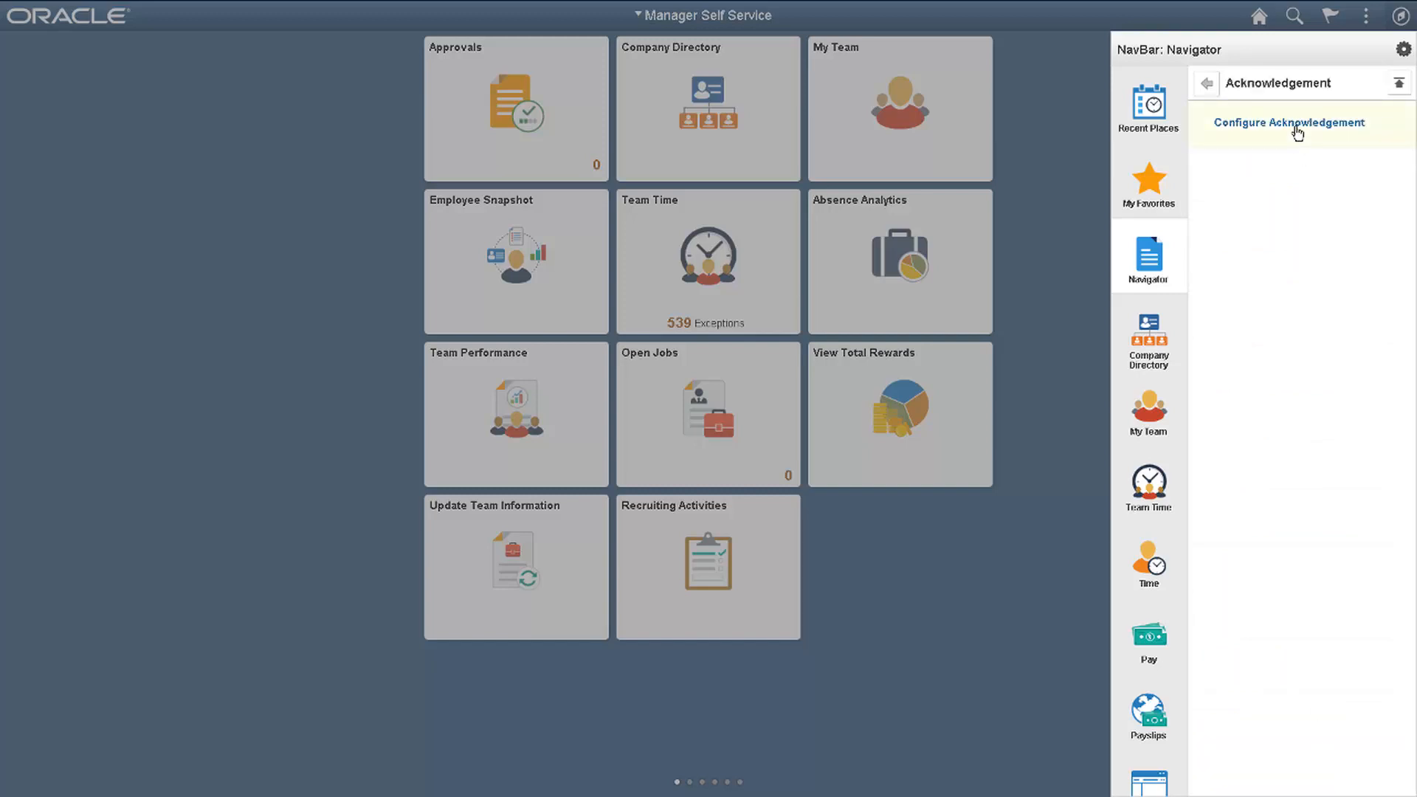
pyautogui.click(1287, 121)
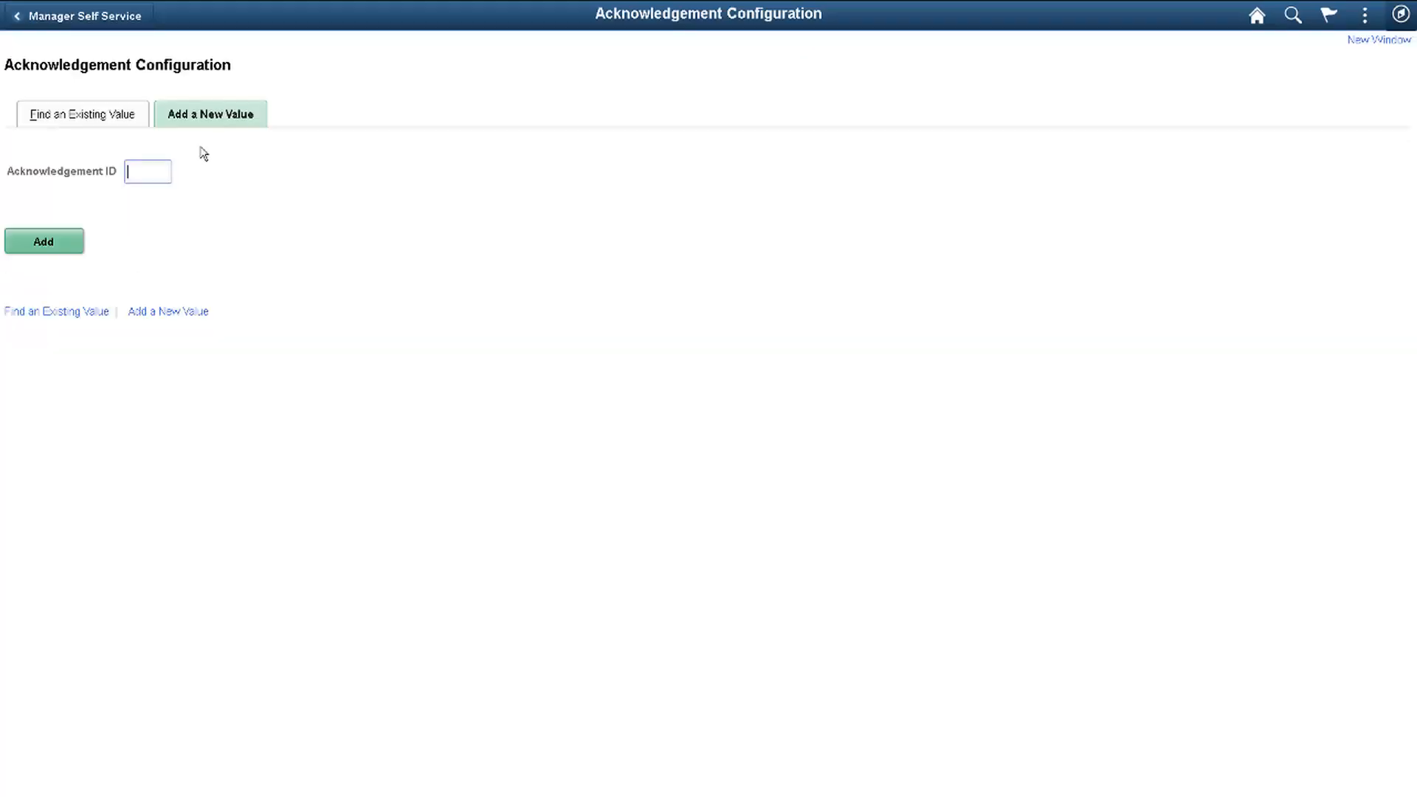
# Add a new acknowledgement with ID FAM00.
pyautogui.write('FAM')
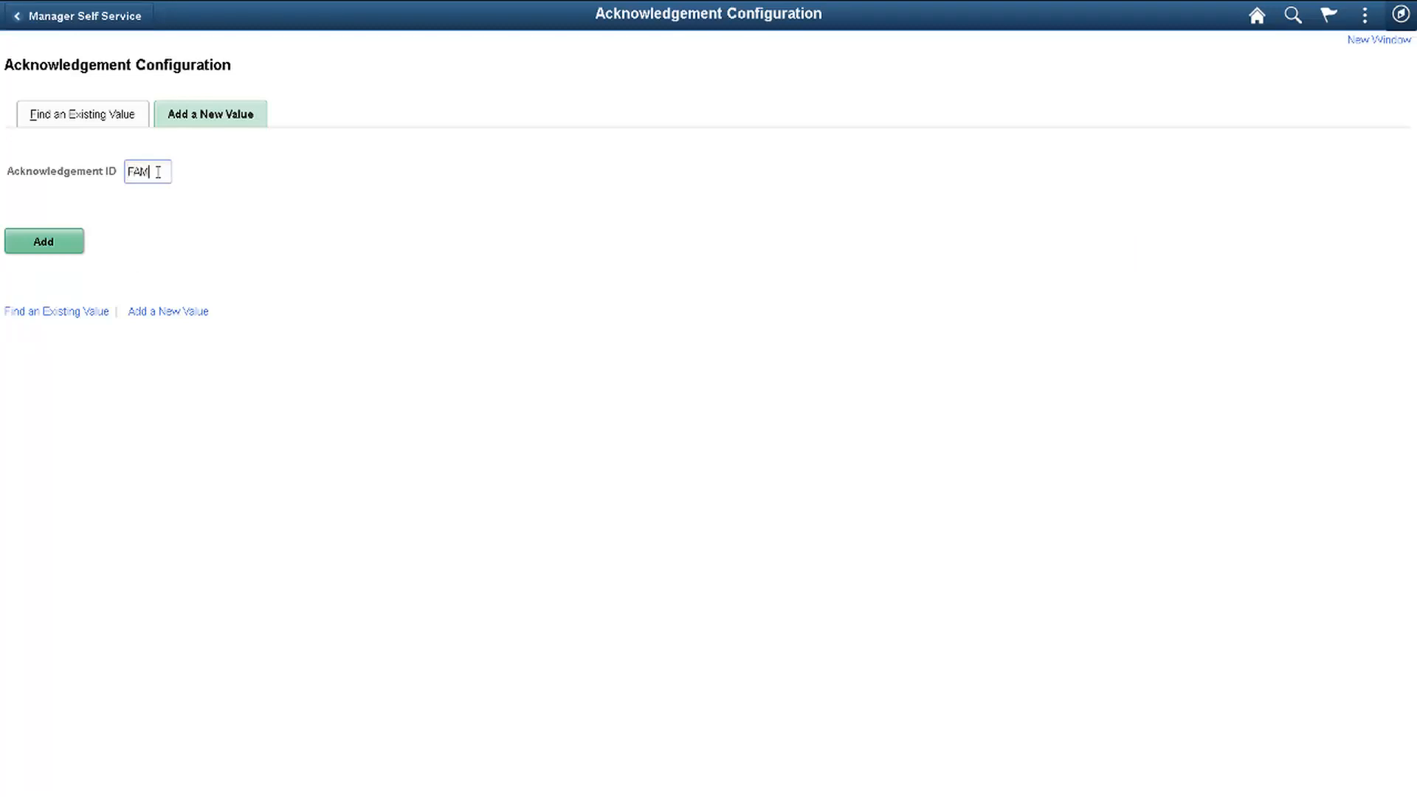
pyautogui.write('00')
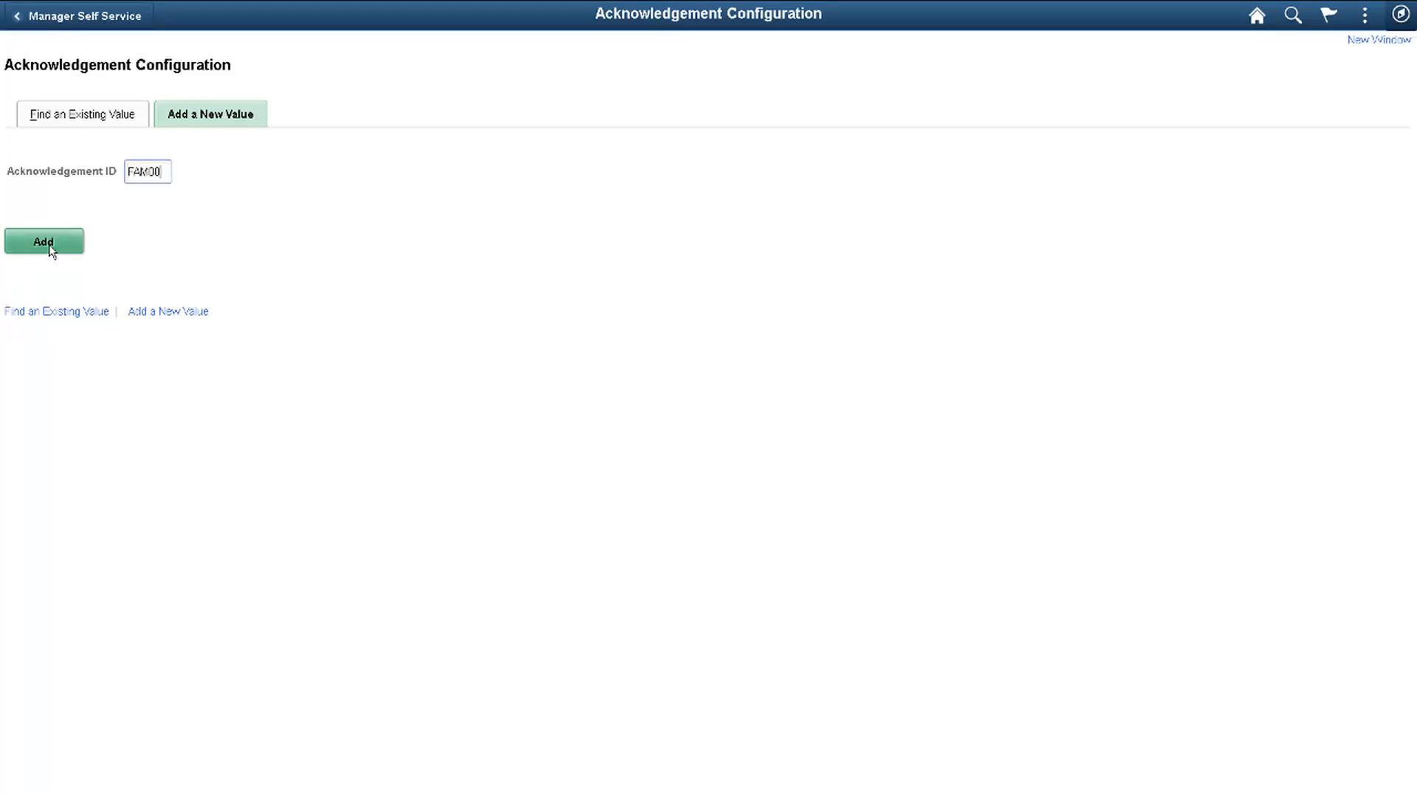
pyautogui.click(44, 241)
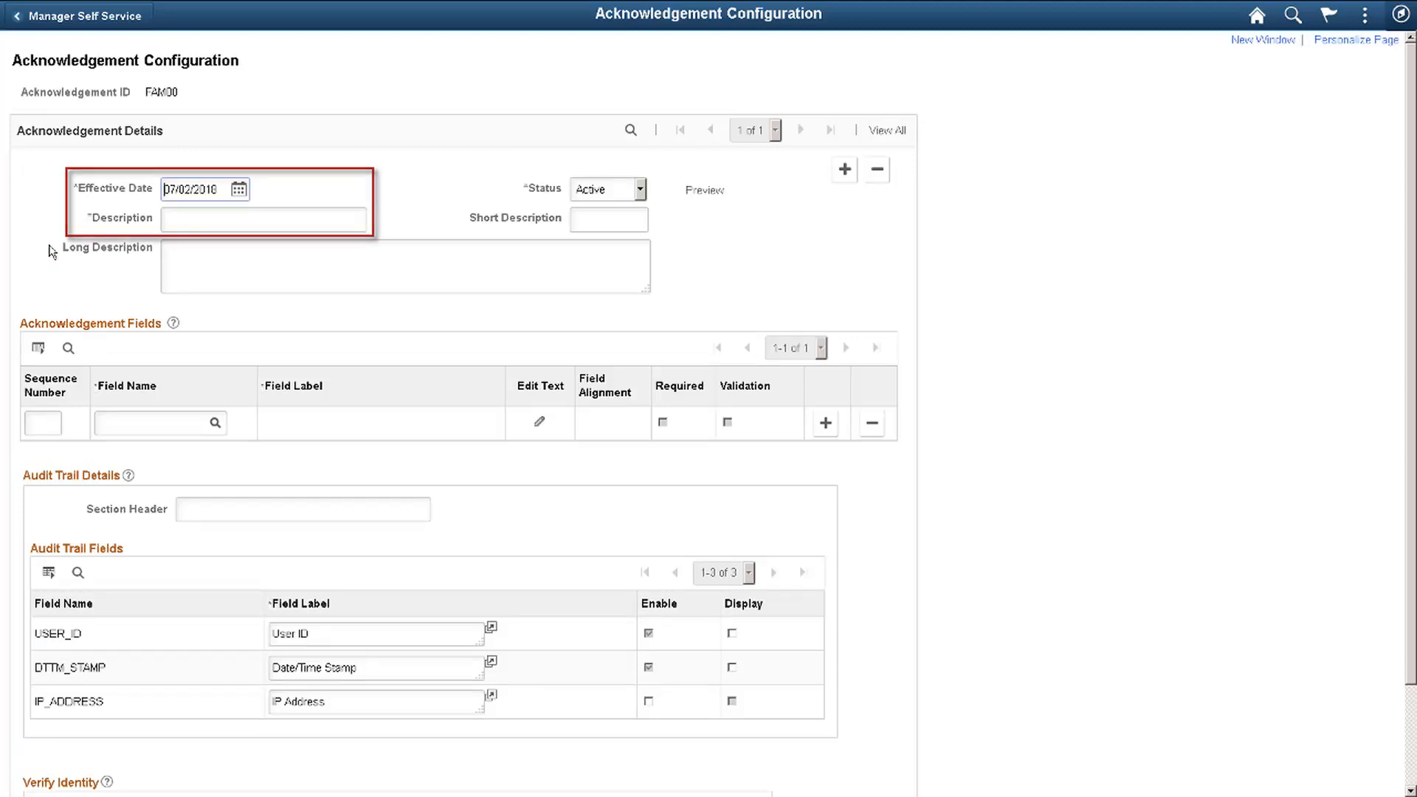
# Enter description 'Family Life Event', short name 'FLE', and the general family-life-event long description.
pyautogui.write('Family')
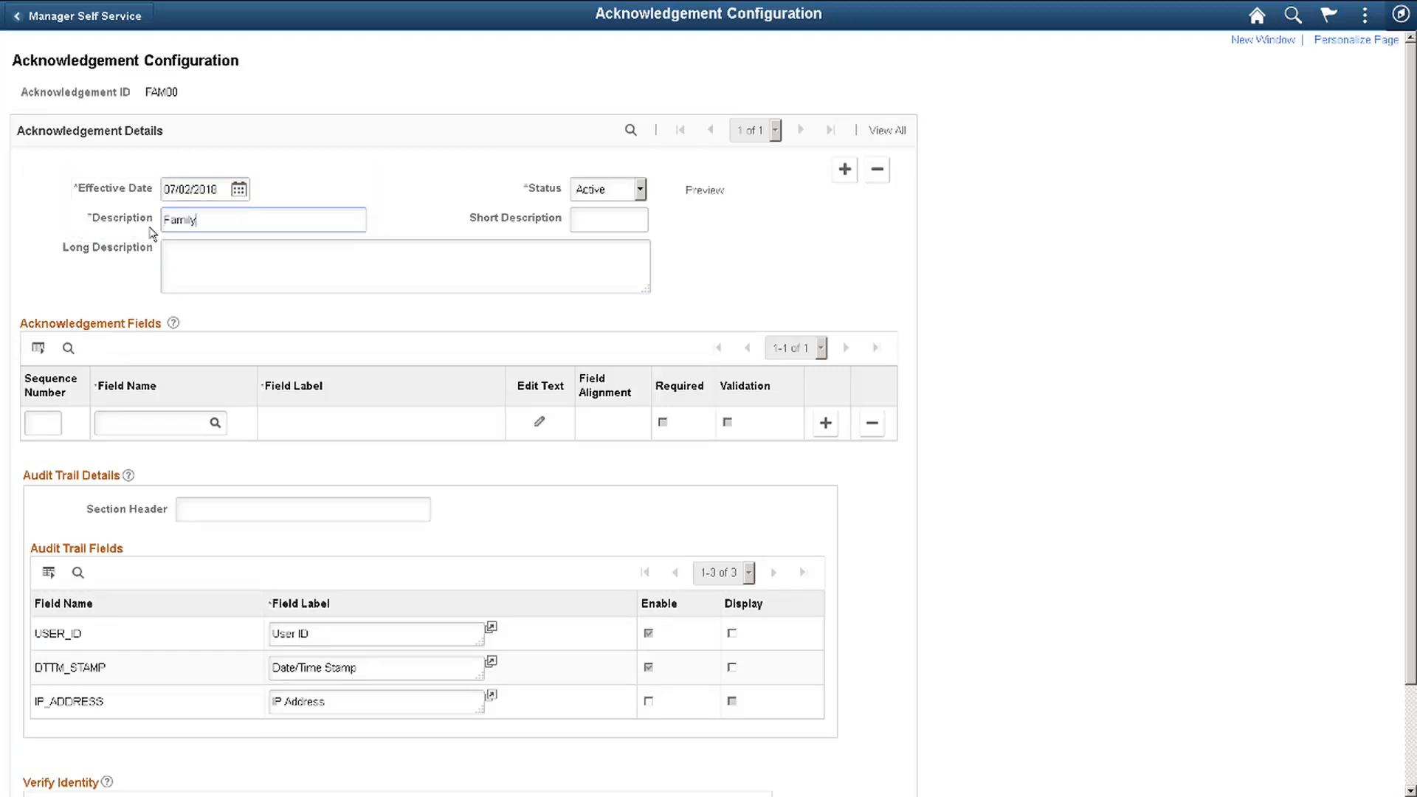
pyautogui.write('FL')
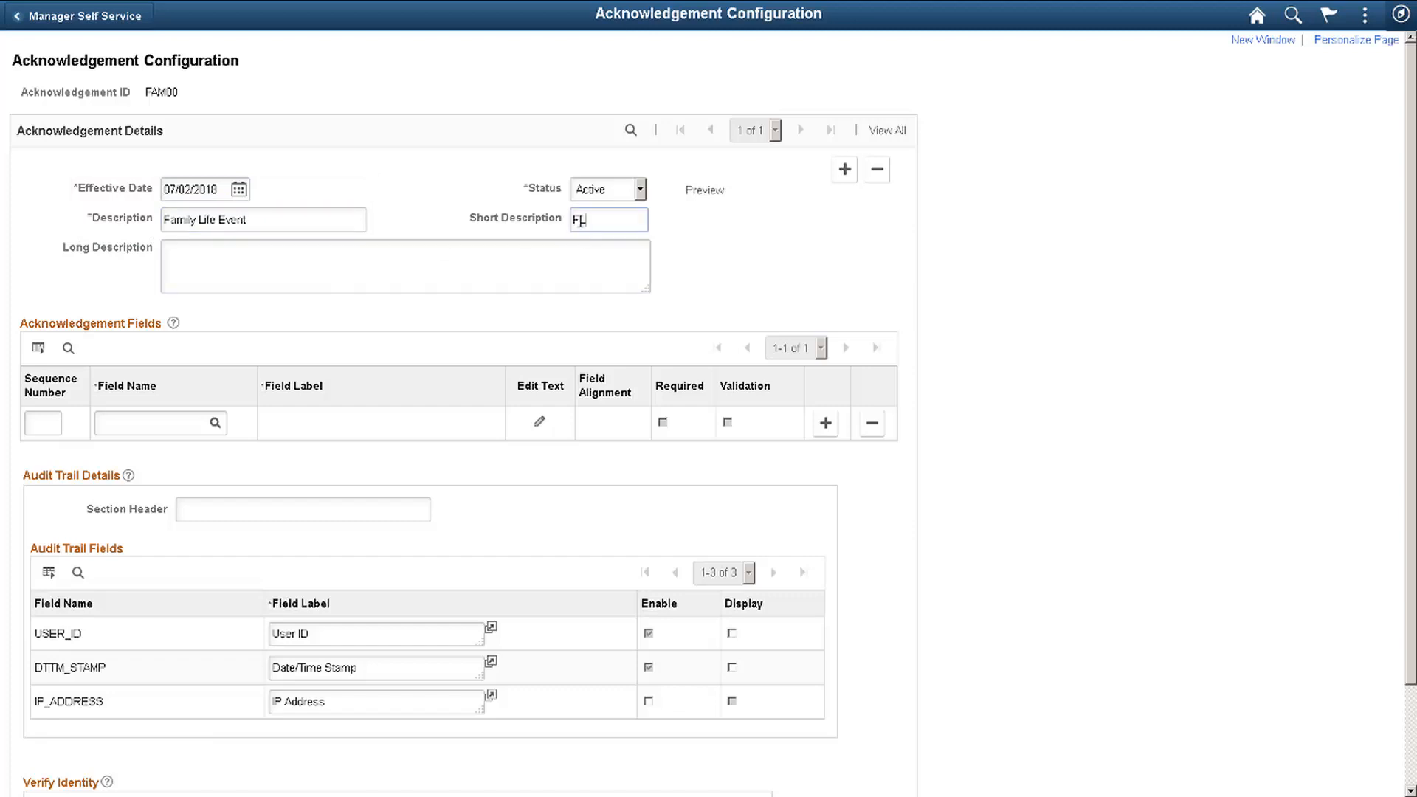
pyautogui.click(403, 266)
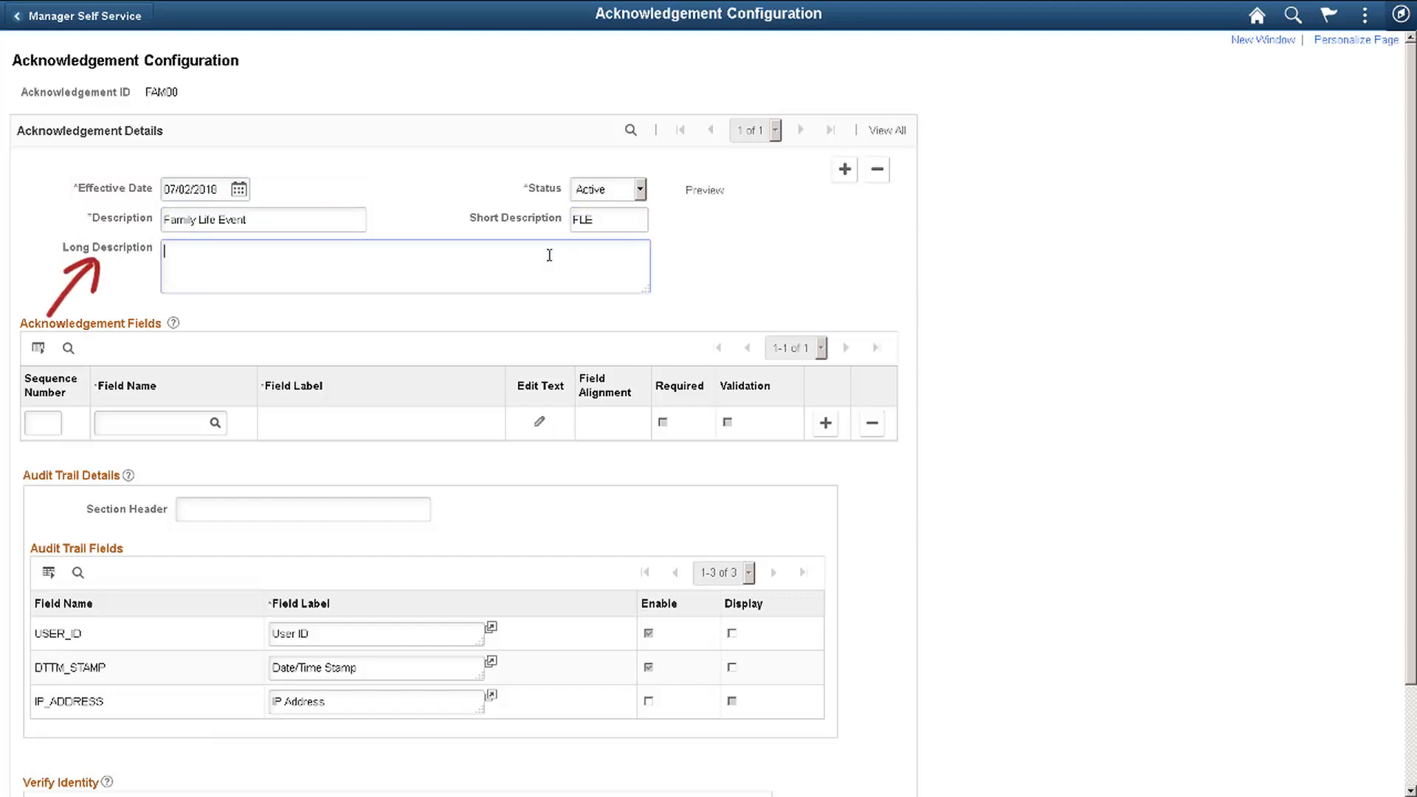
pyautogui.write('Th')
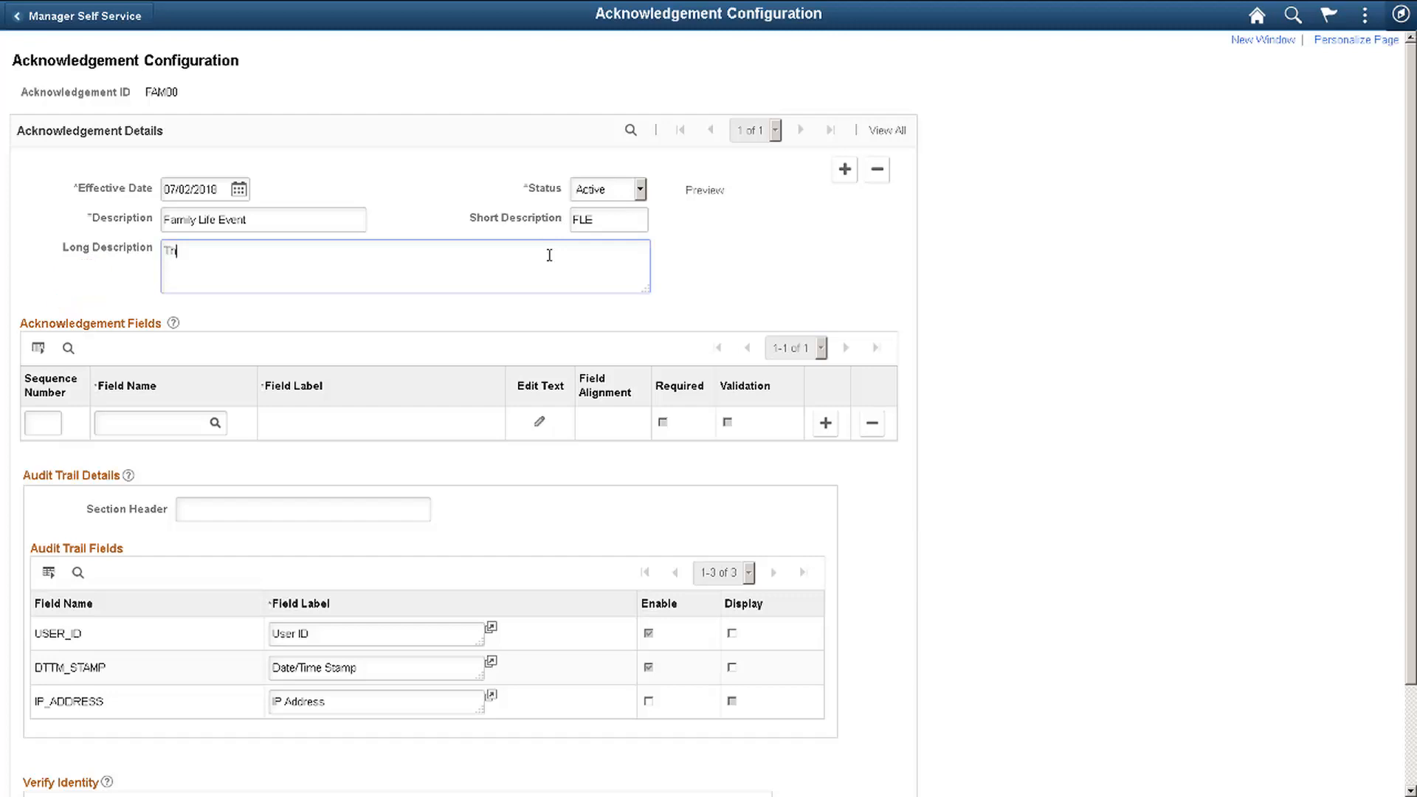
pyautogui.write('This is a general acknowledgment for a family life event.')
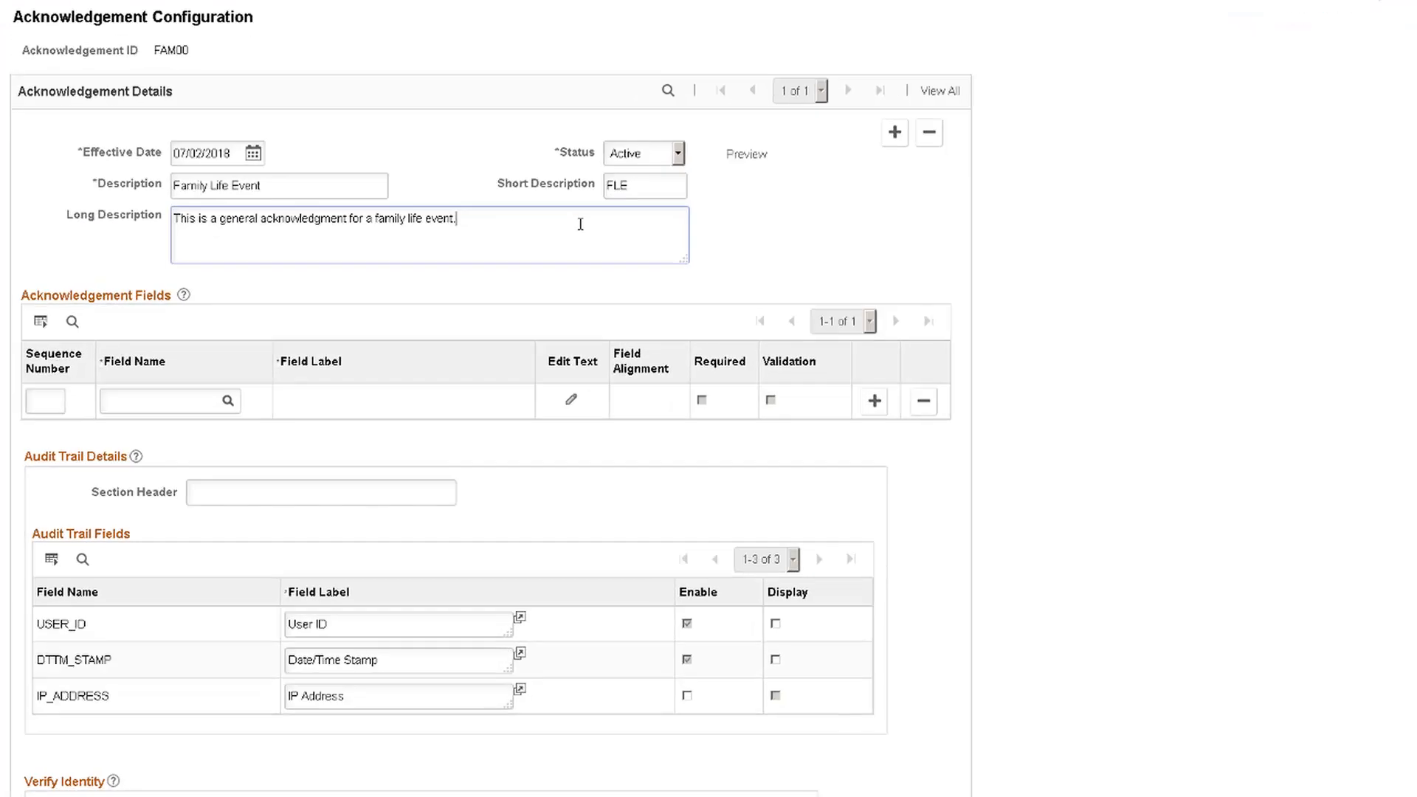
pyautogui.scroll(-3)
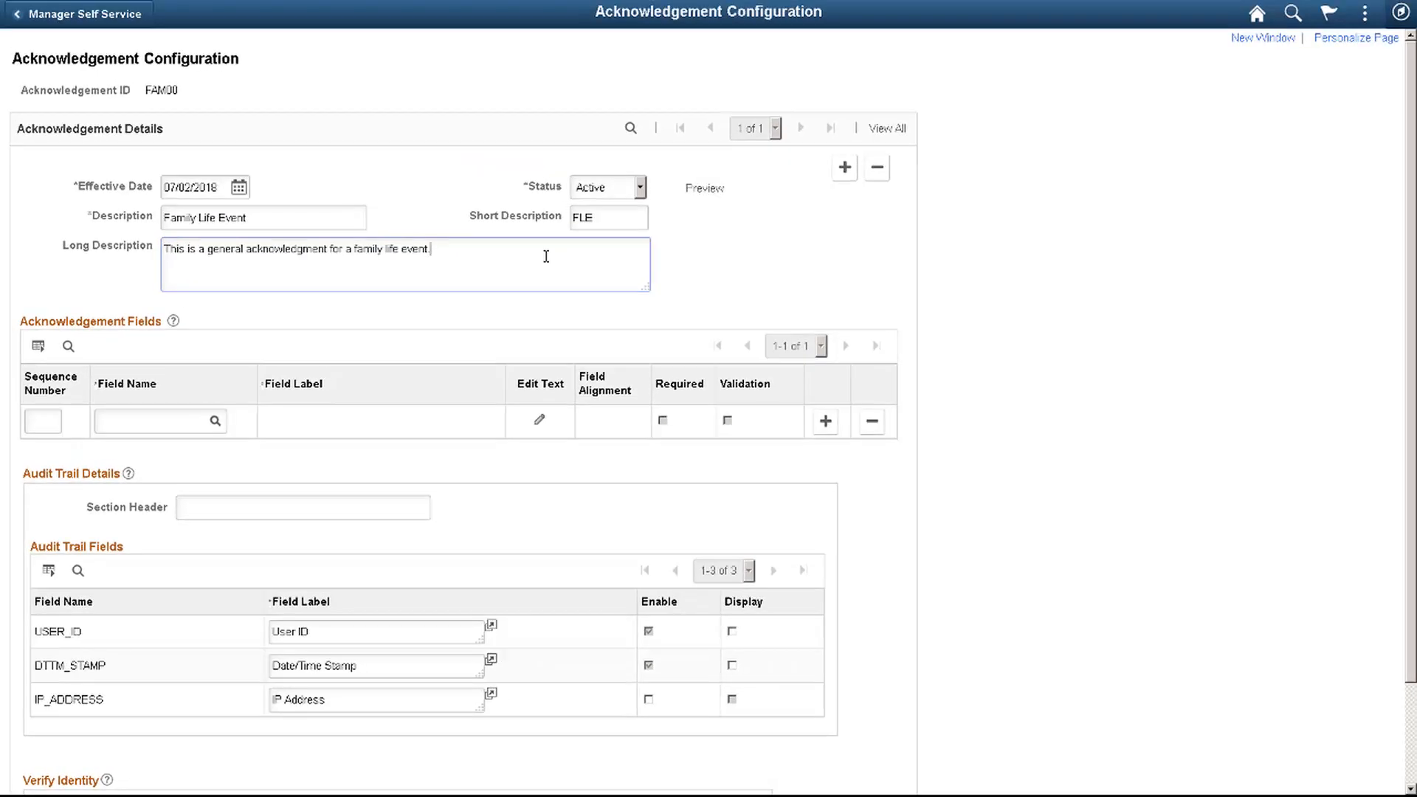
# Set TEXT_BOX1 as the first field, sequence 10, with the agreement bullet text.
pyautogui.click(214, 420)
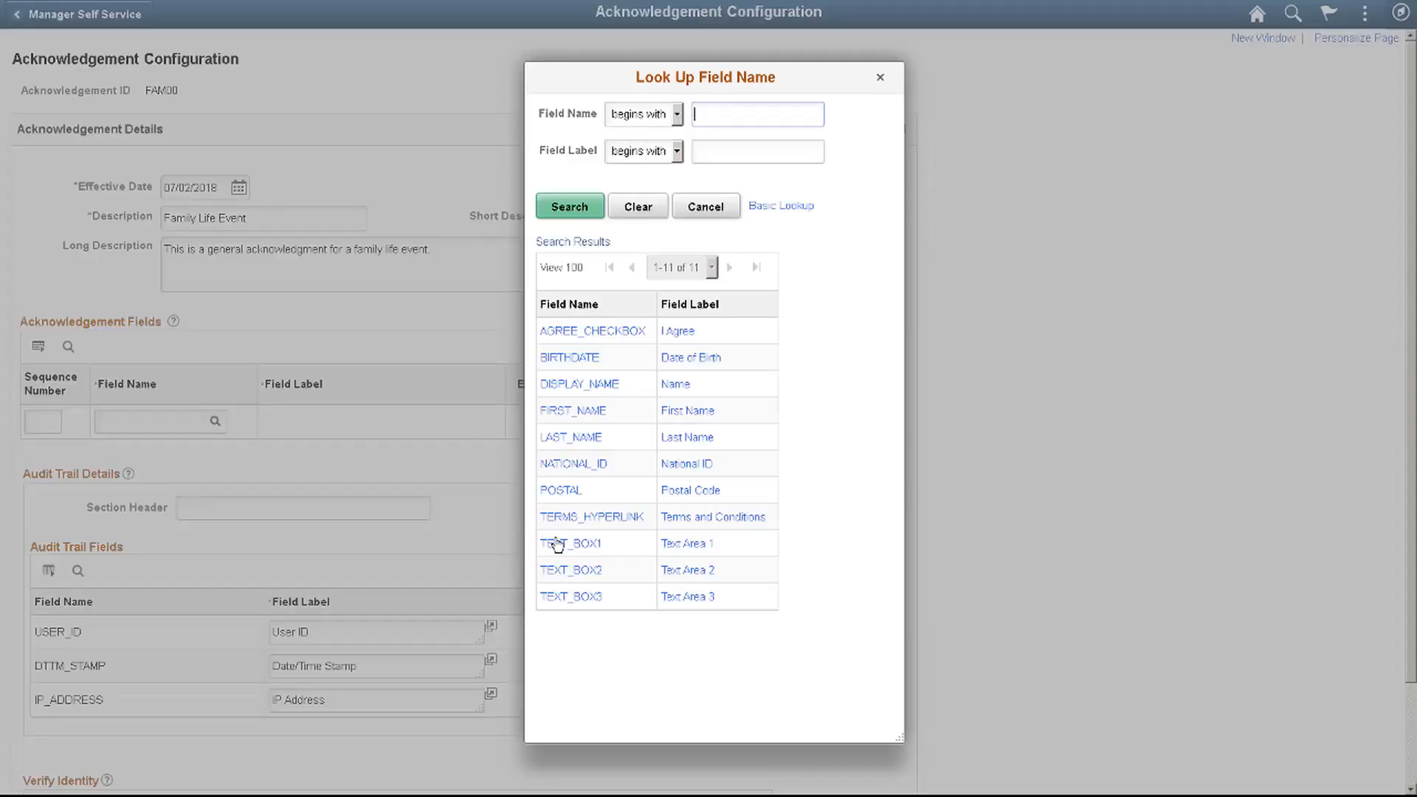
pyautogui.click(571, 543)
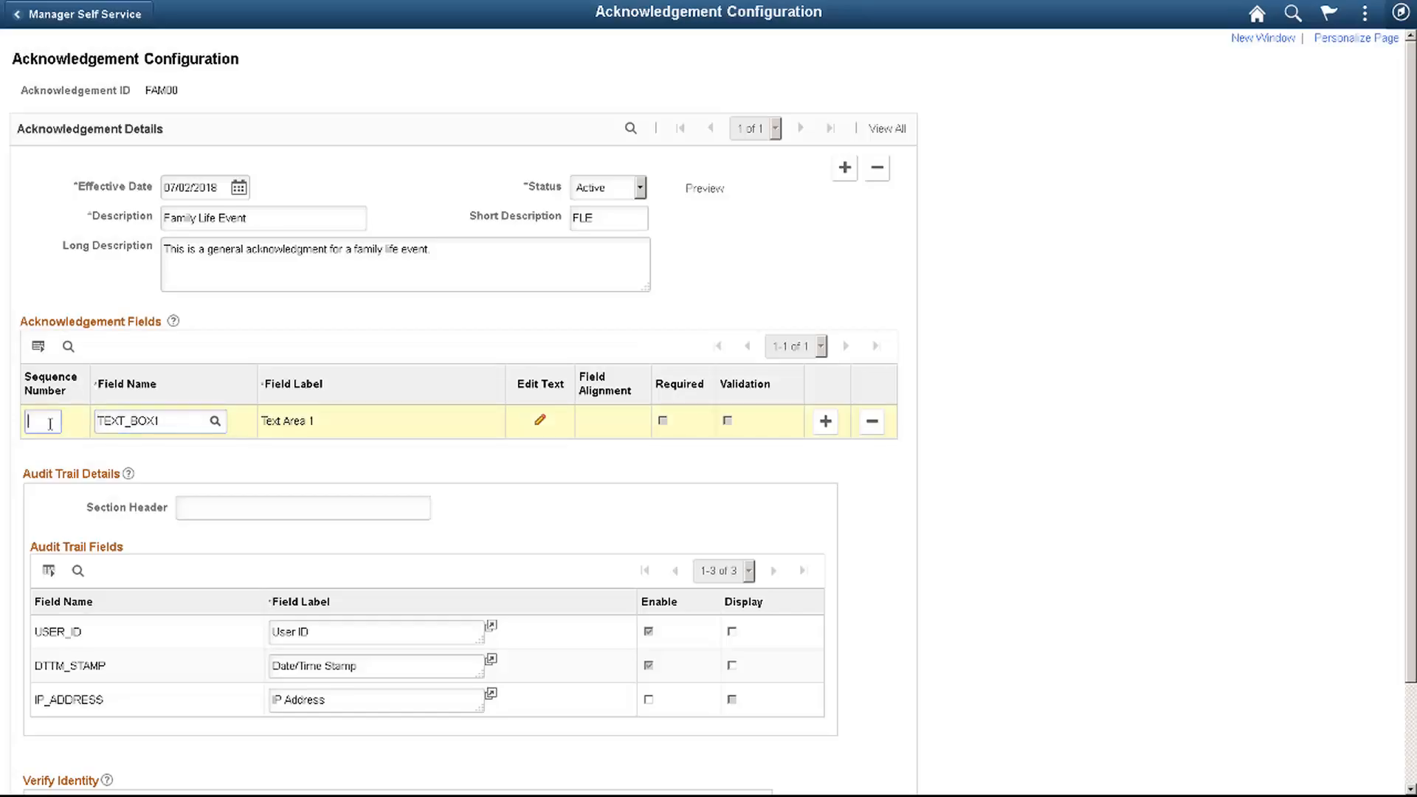
pyautogui.write('1')
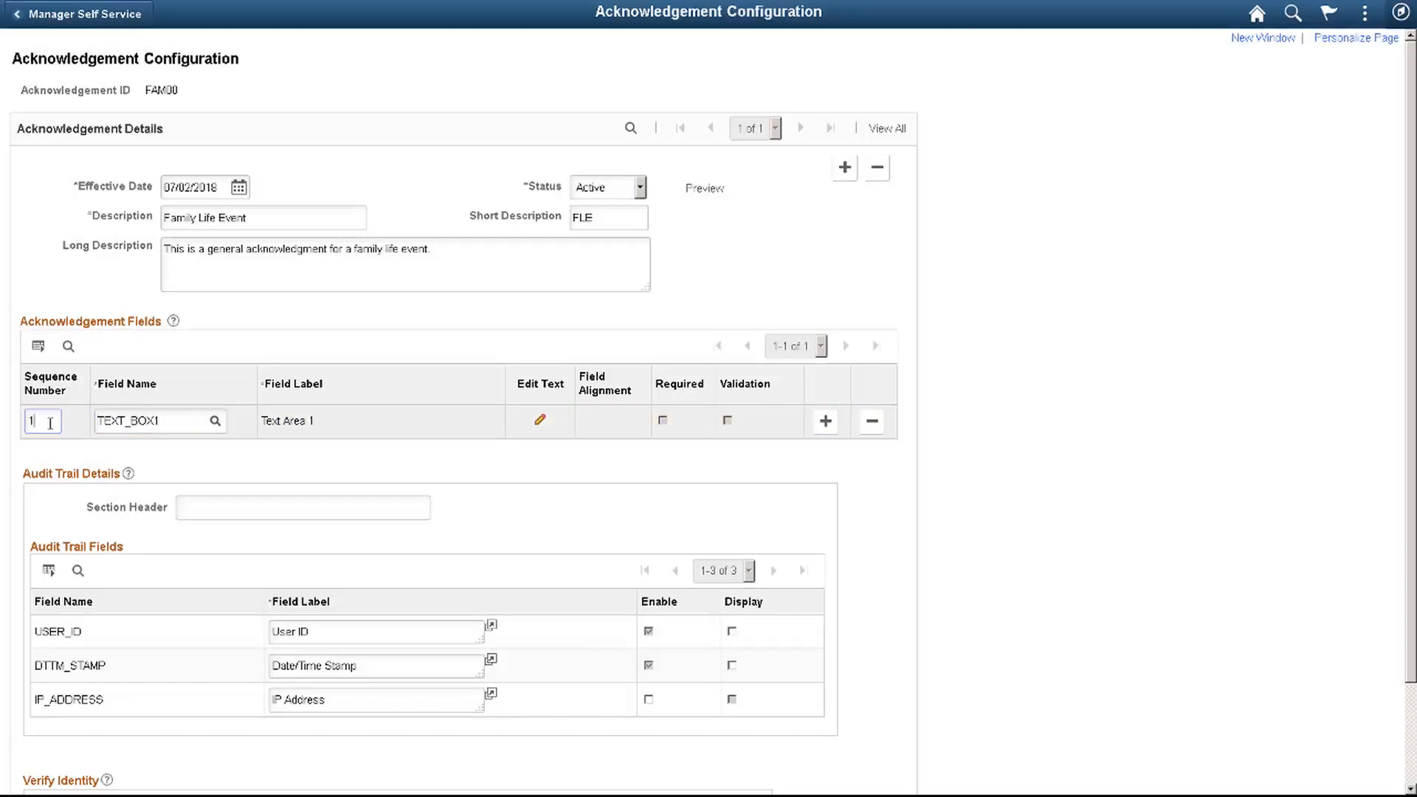
pyautogui.click(539, 420)
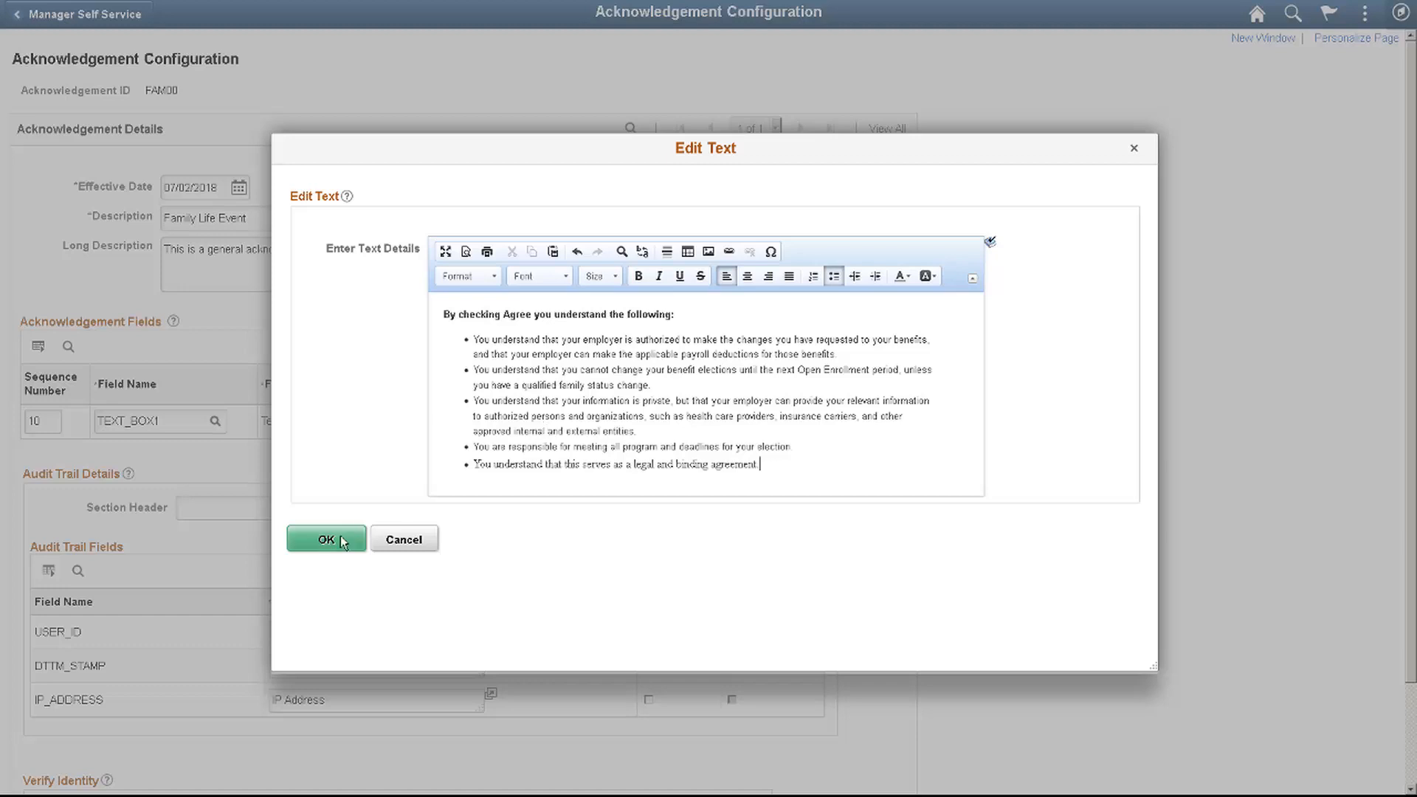
pyautogui.click(326, 539)
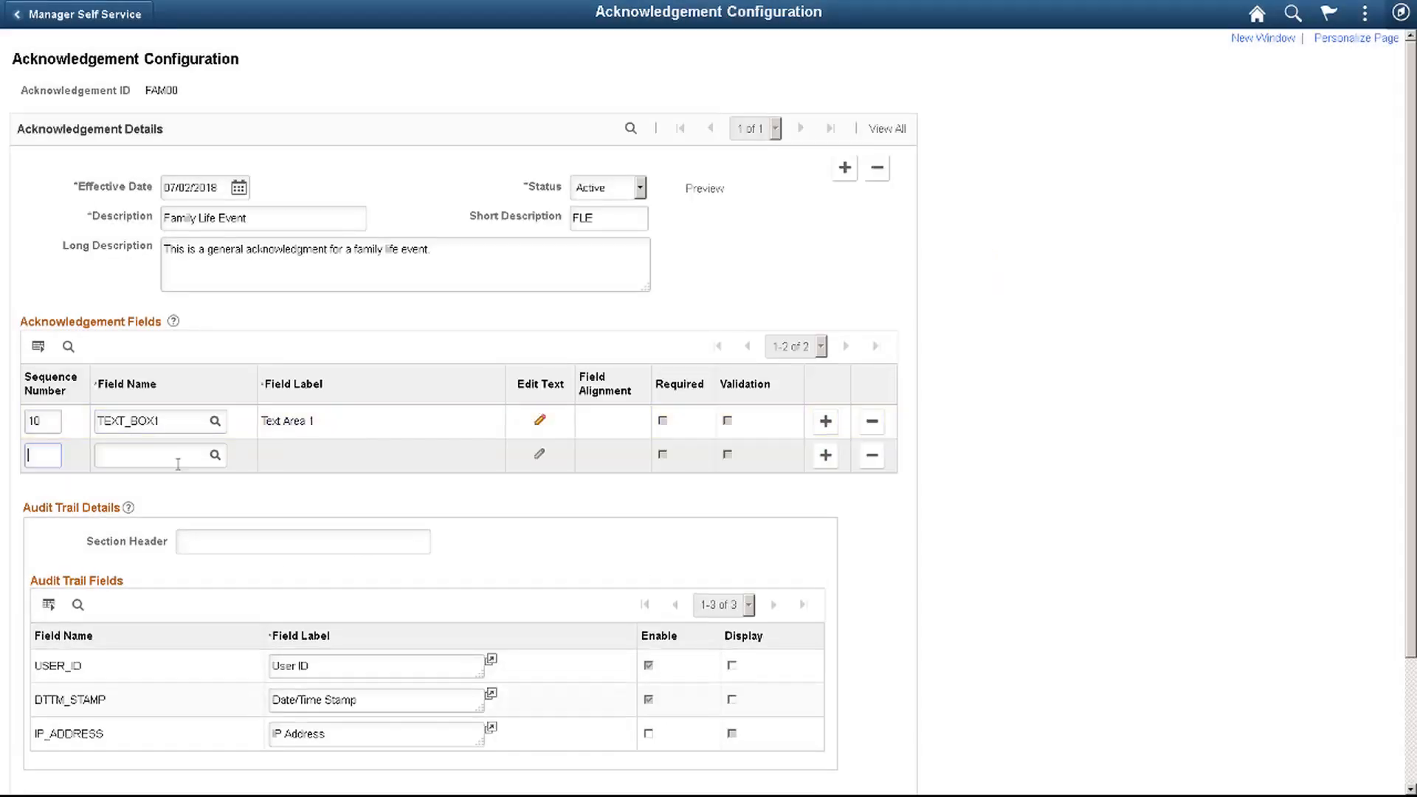
# Add sequence 20 TERMS_HYPERLINK labelled 'Benefits Terms and Conditions', centered.
pyautogui.write('20')
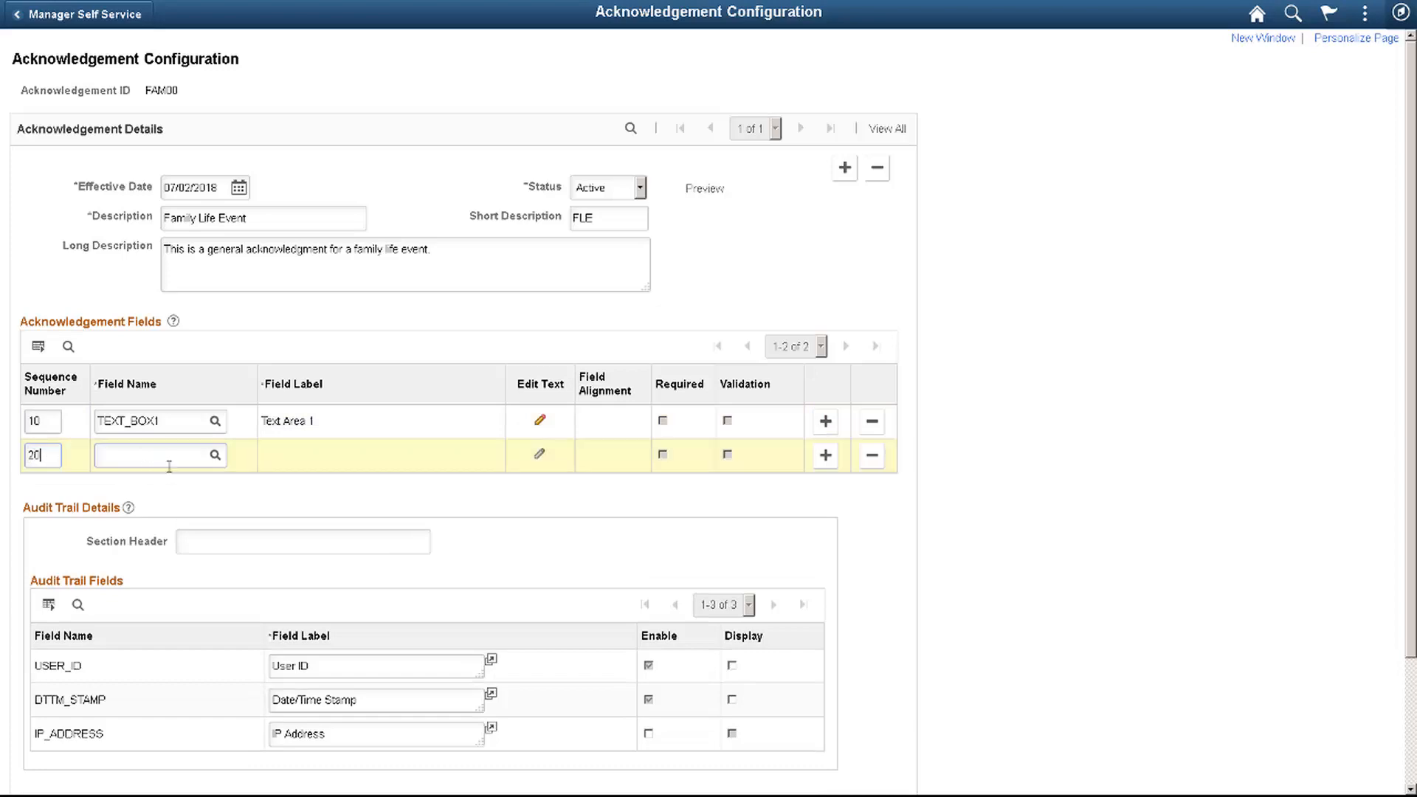
pyautogui.write('Terms and Conditions')
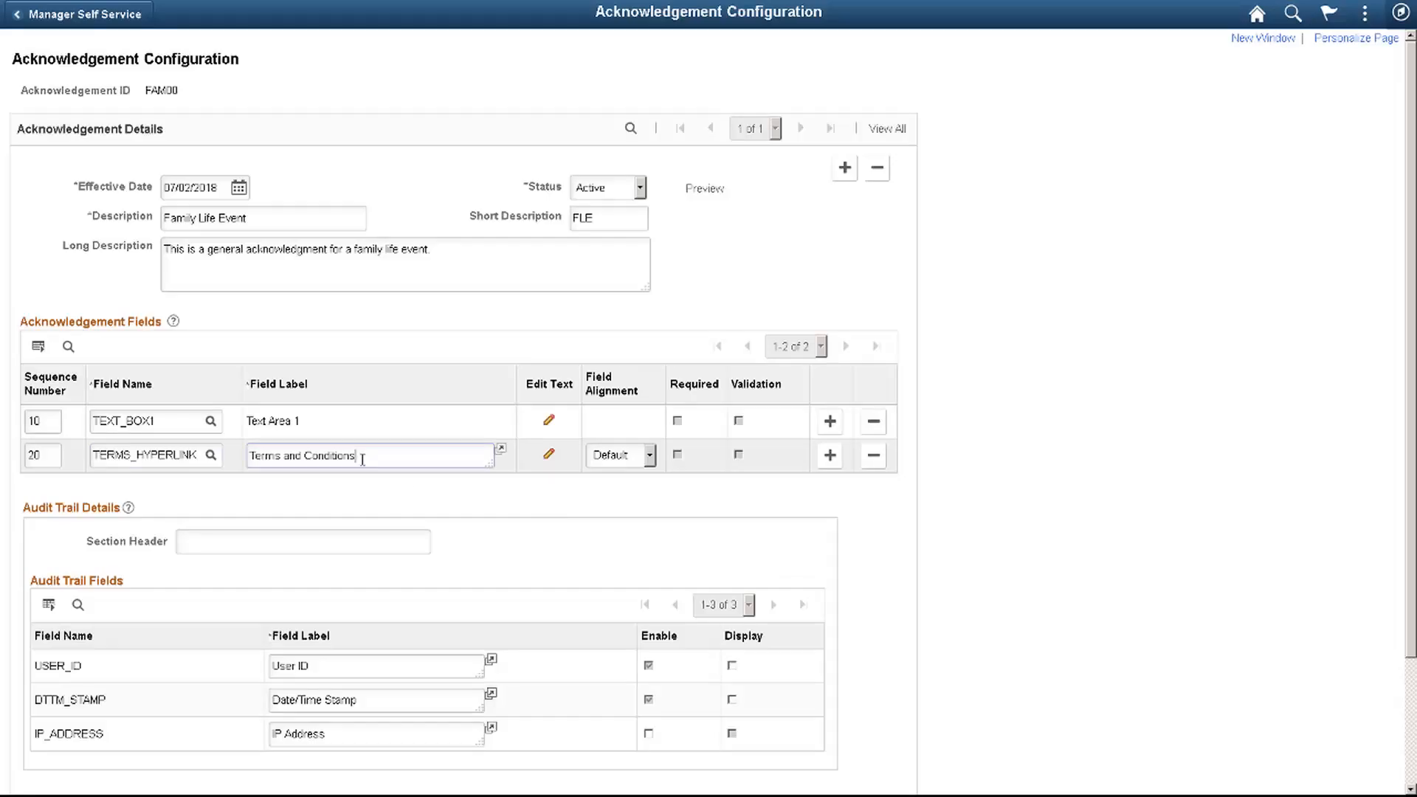
pyautogui.write('Benefits')
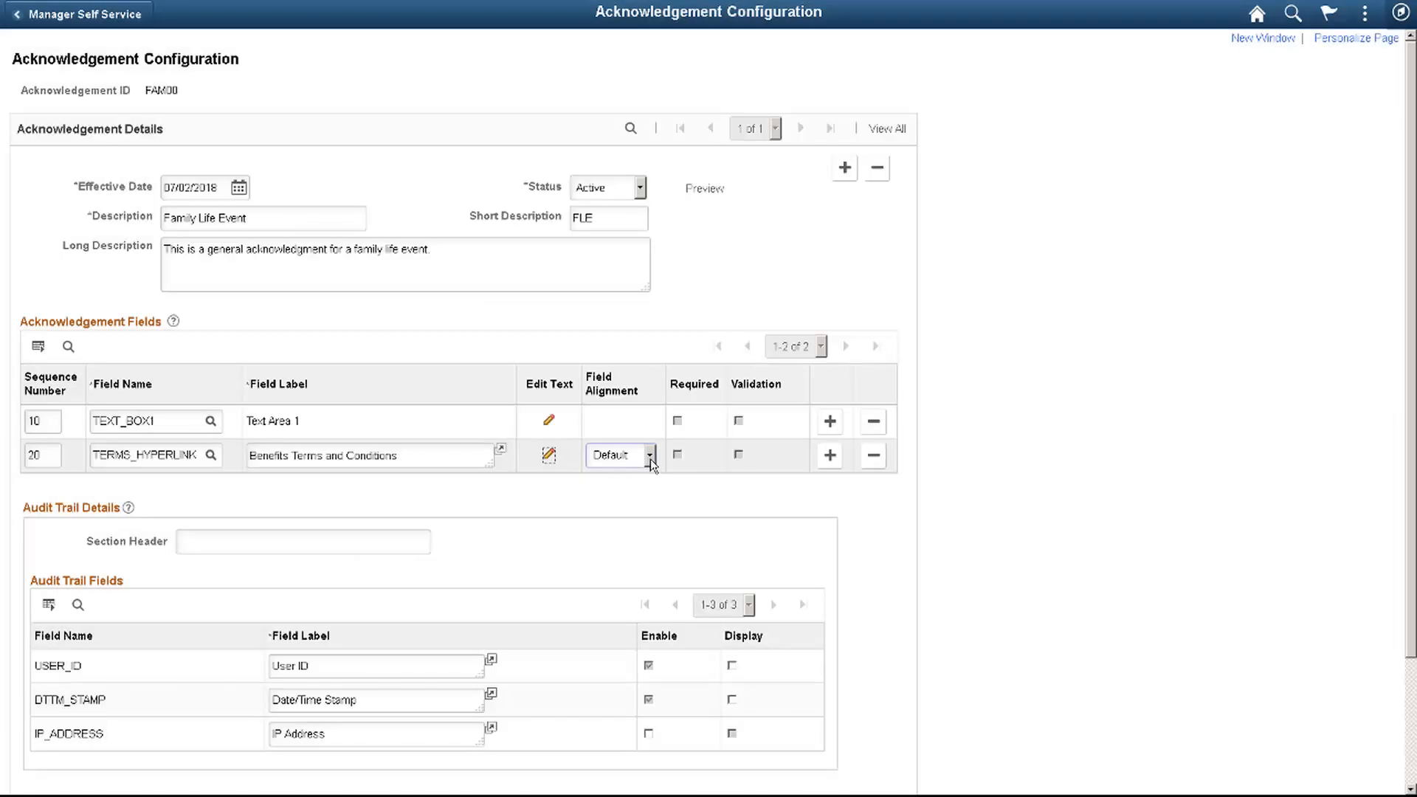
pyautogui.click(647, 454)
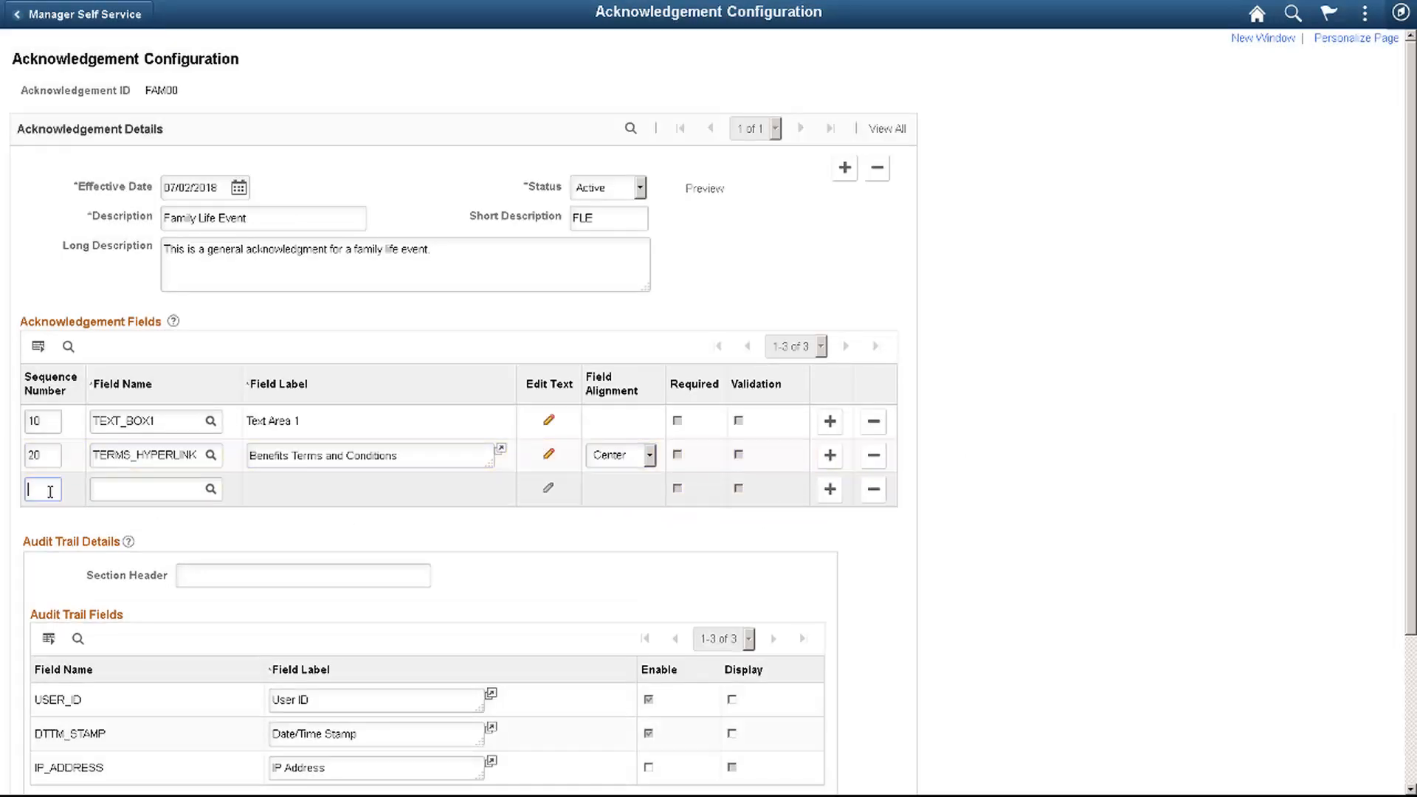
pyautogui.click(212, 489)
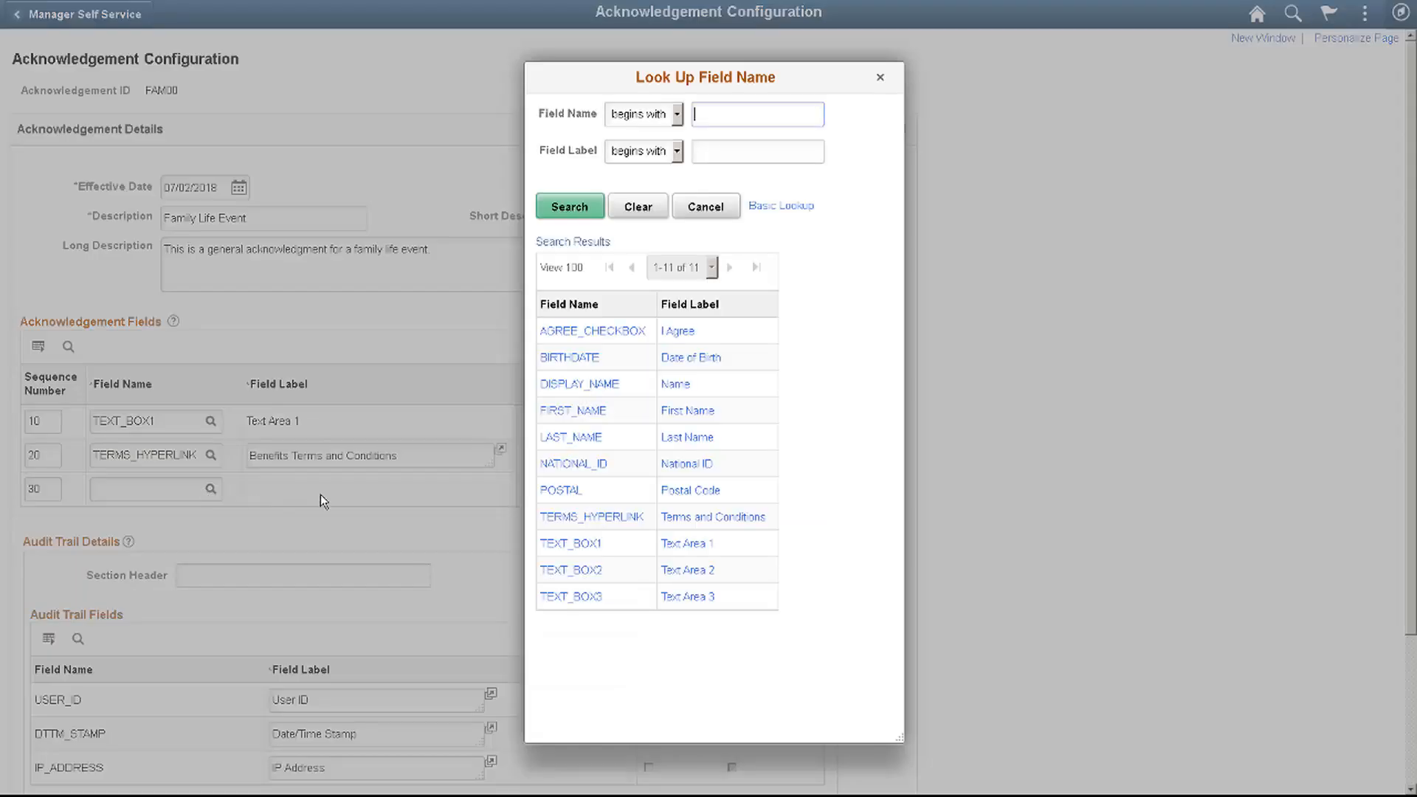
# Choose AGREE_CHECKBOX for sequence 30 and mark it required.
pyautogui.click(592, 330)
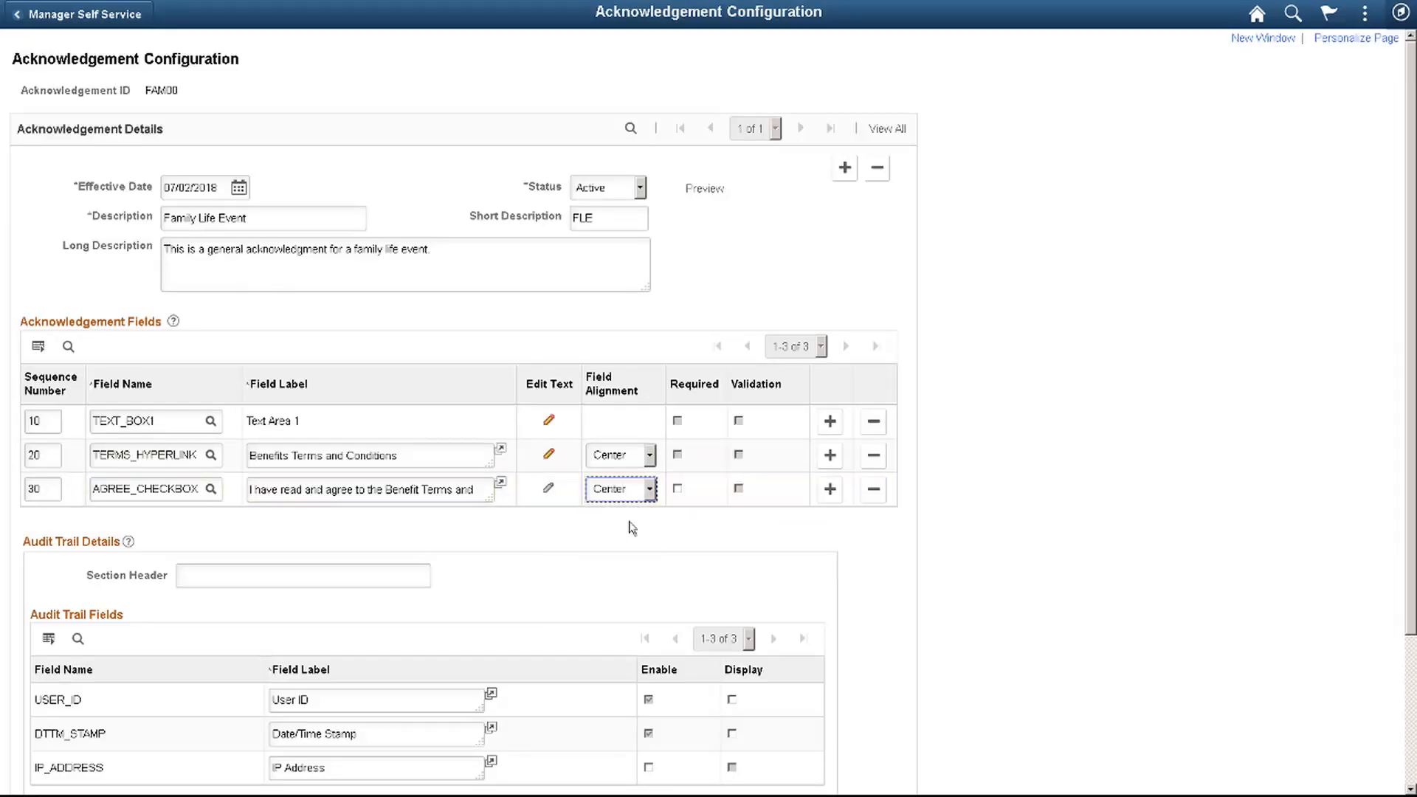
pyautogui.click(676, 488)
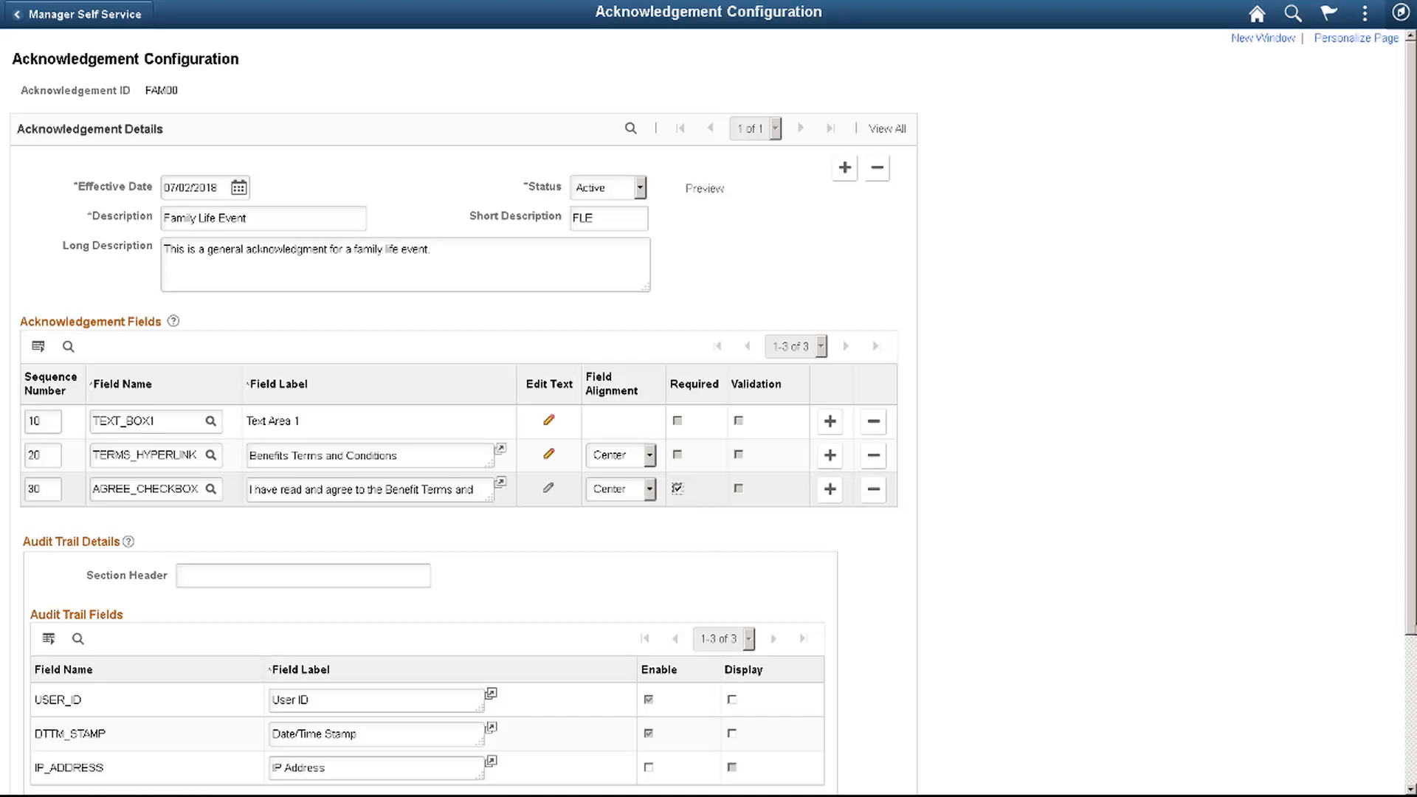
# Title the audit trail 'Updated by' and display USER_ID and DTTM_STAMP.
pyautogui.scroll(-3)
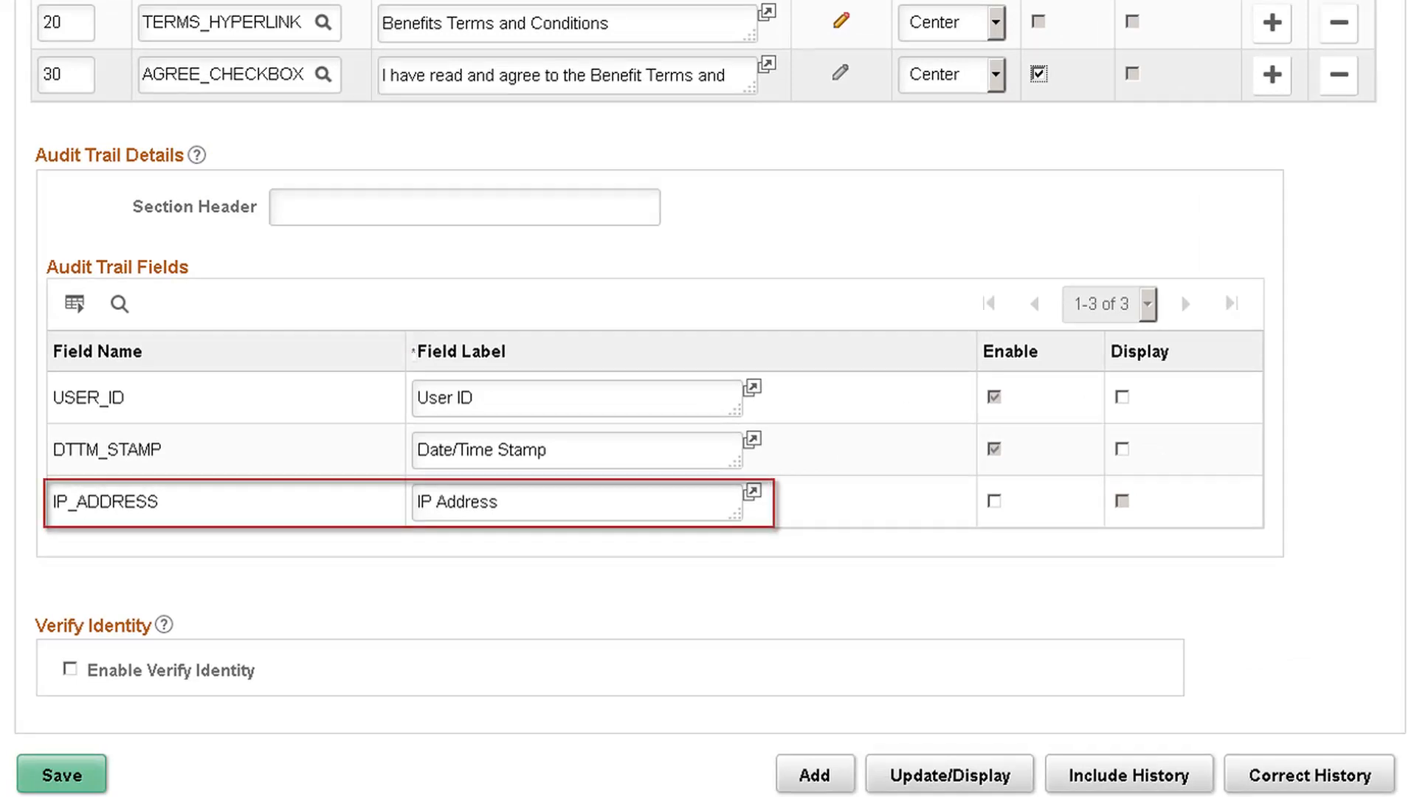
pyautogui.write('U')
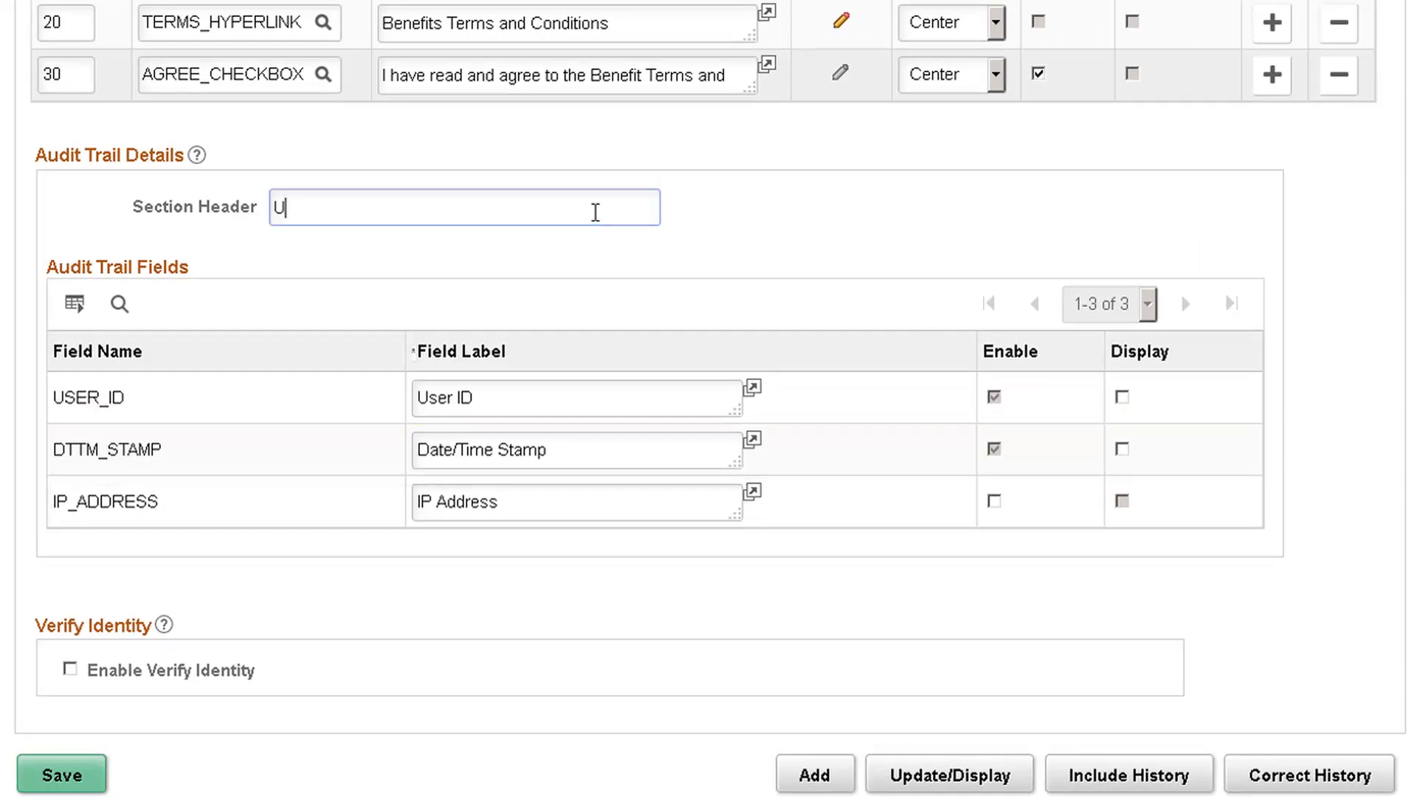
pyautogui.write('pdated by')
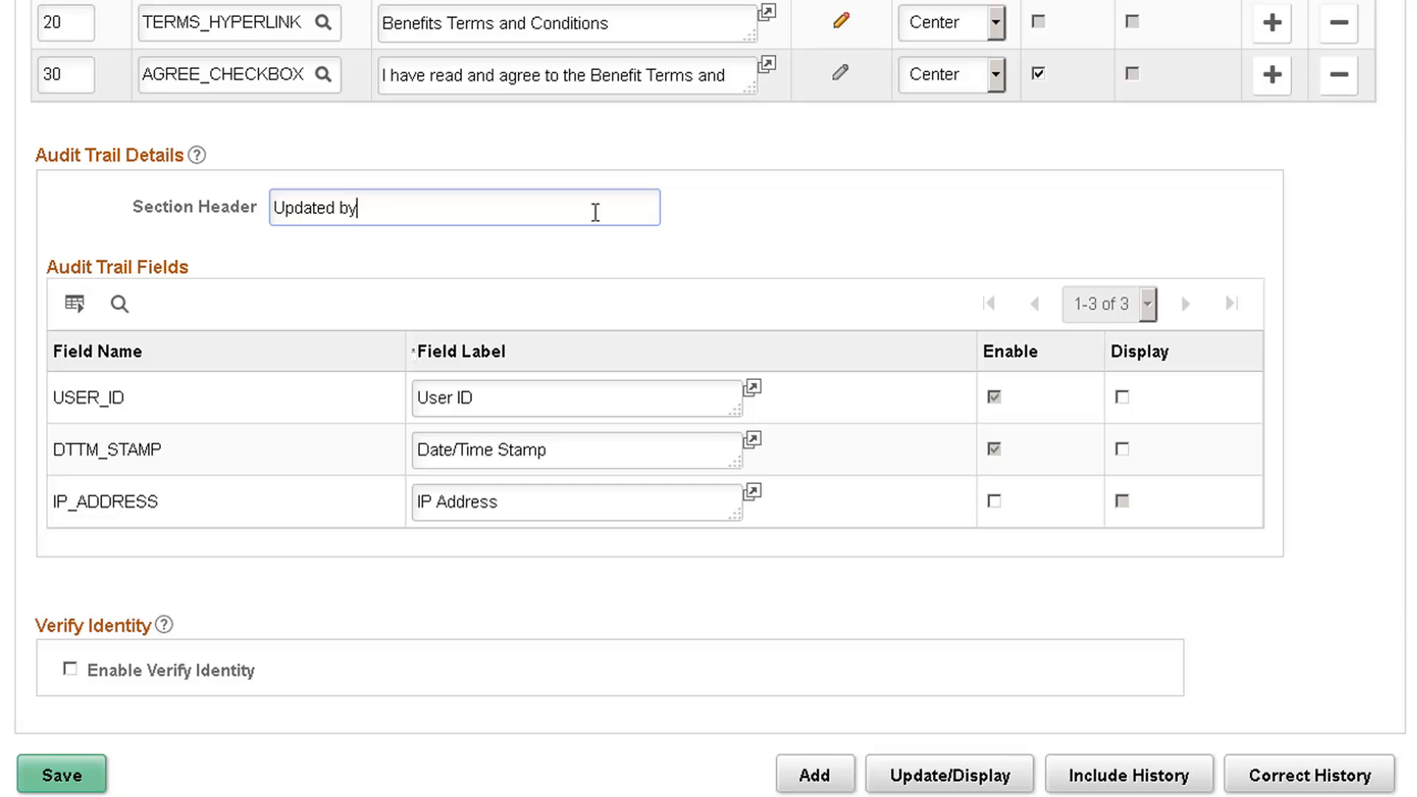
pyautogui.click(1122, 450)
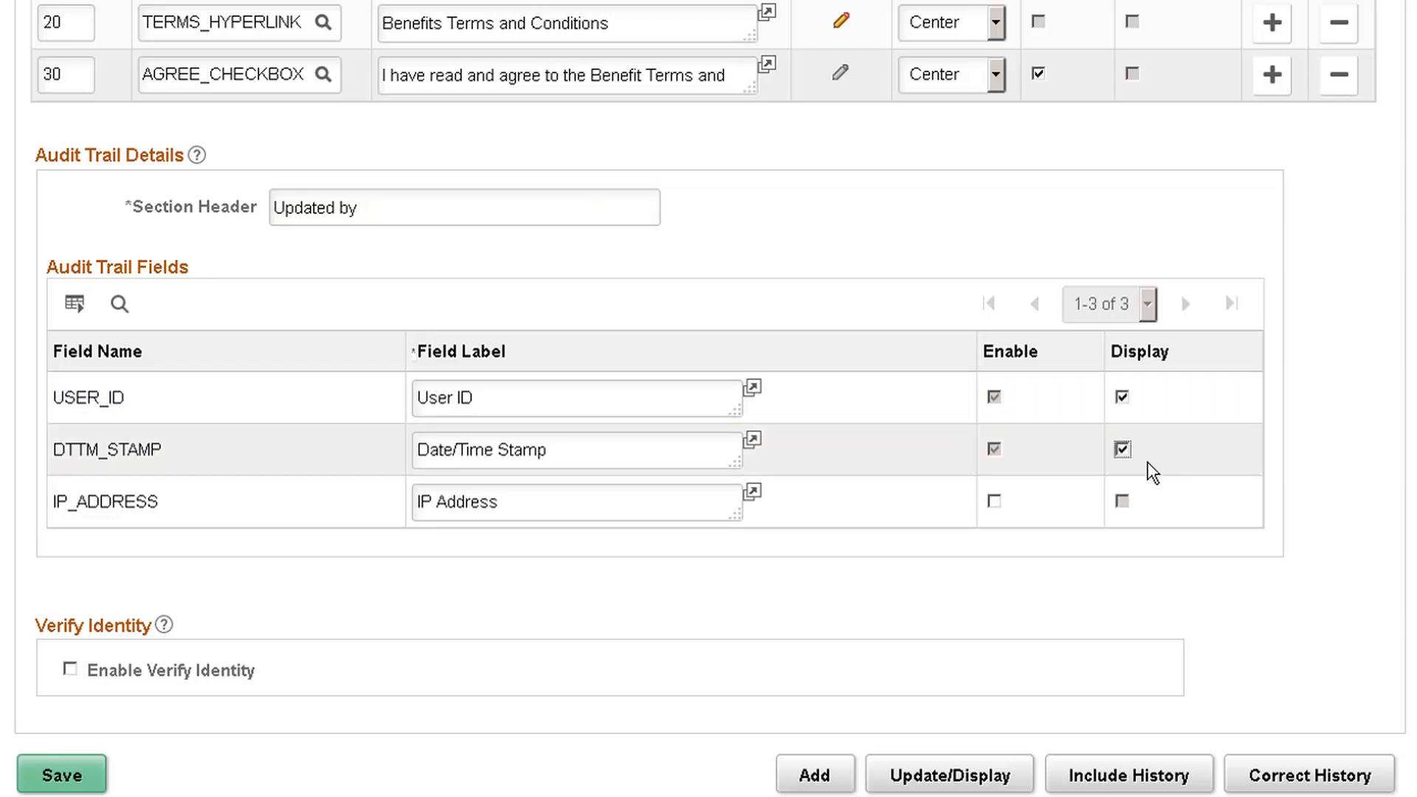
pyautogui.scroll(-3)
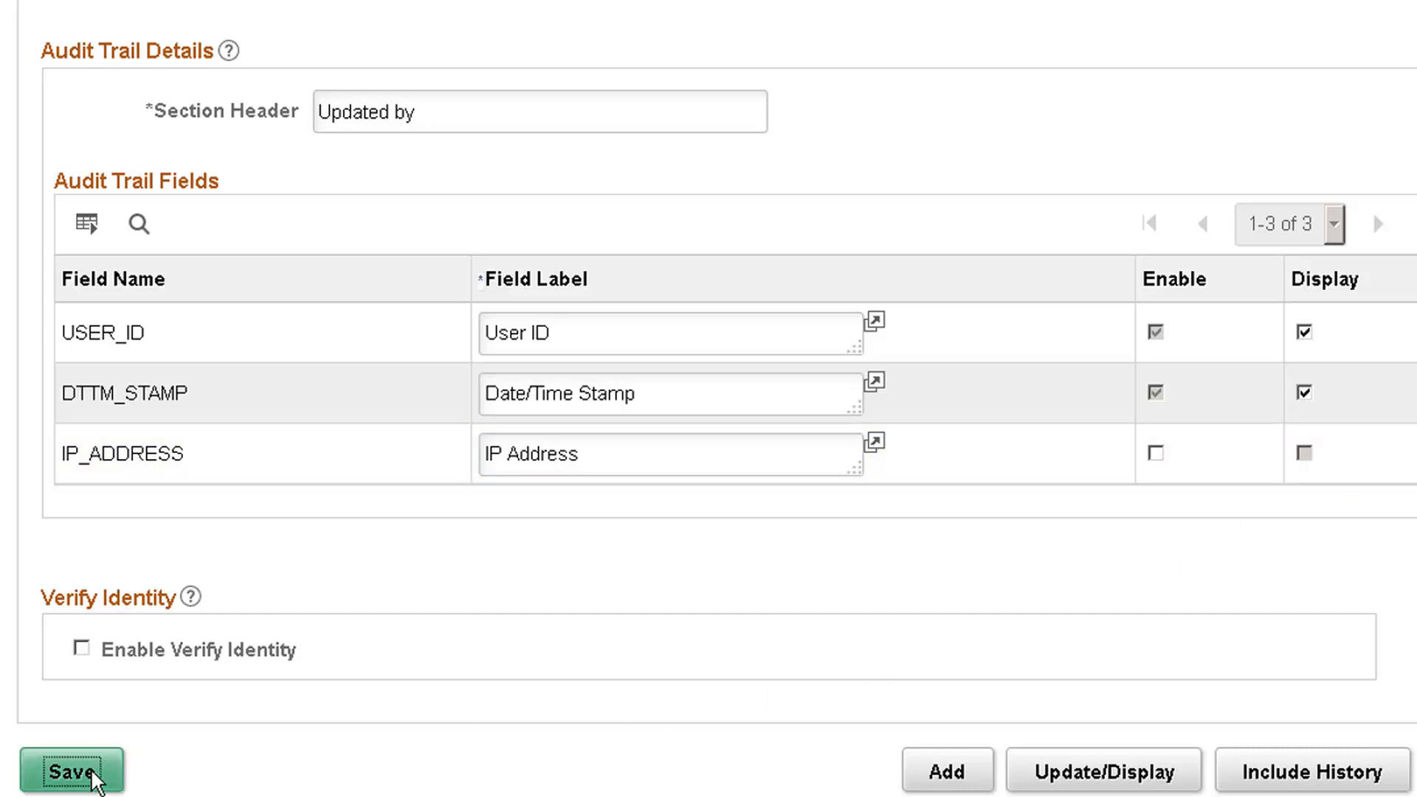
# Save the FAM00 acknowledgement and show its preview.
pyautogui.click(71, 770)
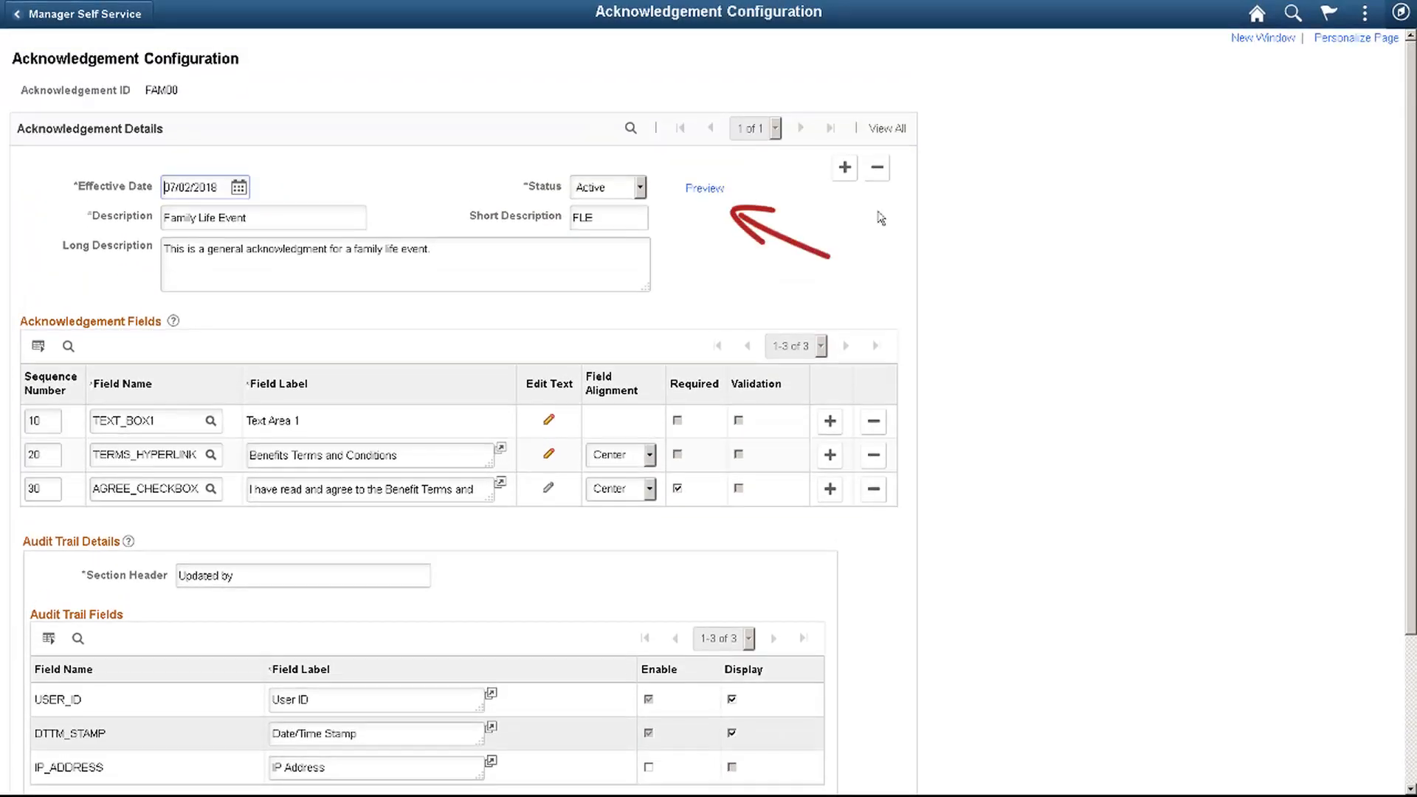
pyautogui.click(704, 189)
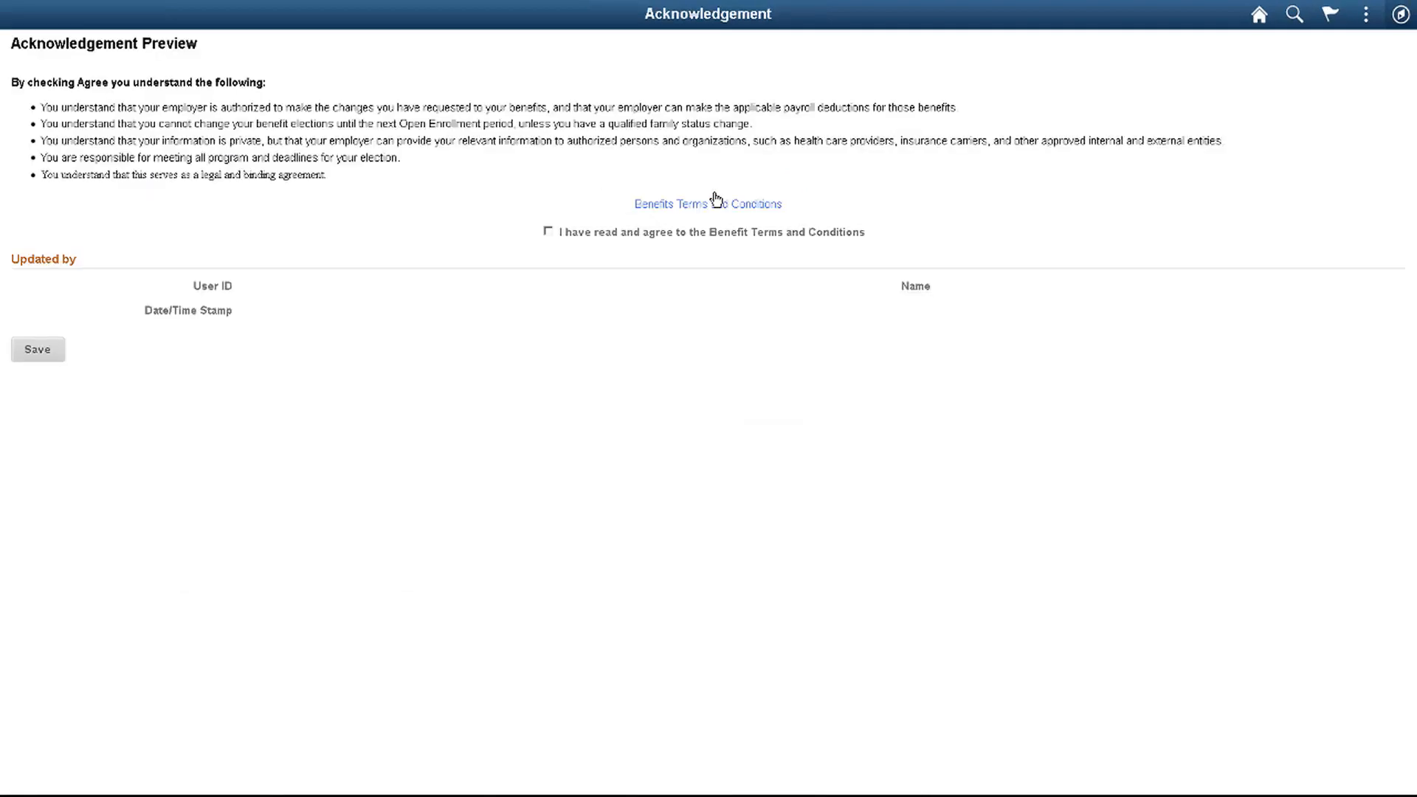